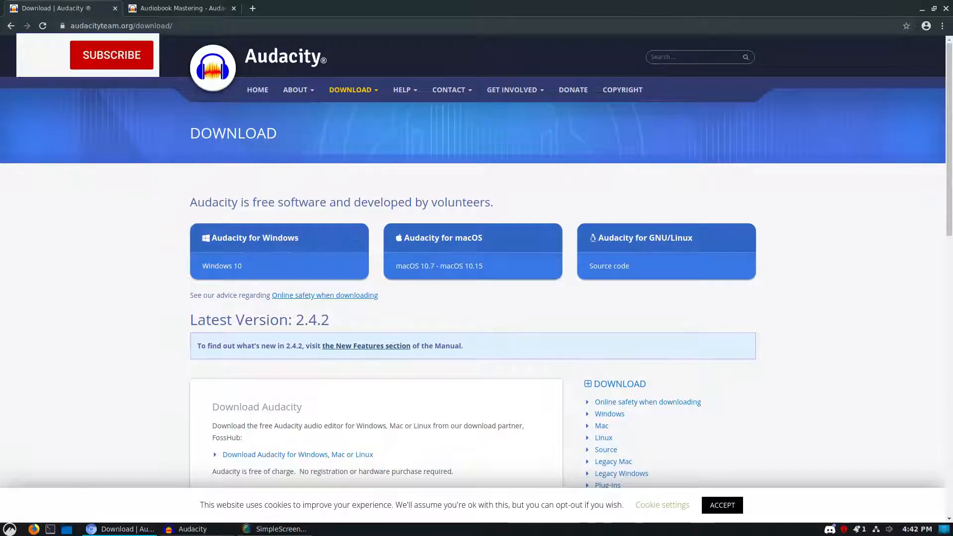
Step: Switch to the 'Audiobook Mastering - Audacity Wiki' browser tab
click(111, 55)
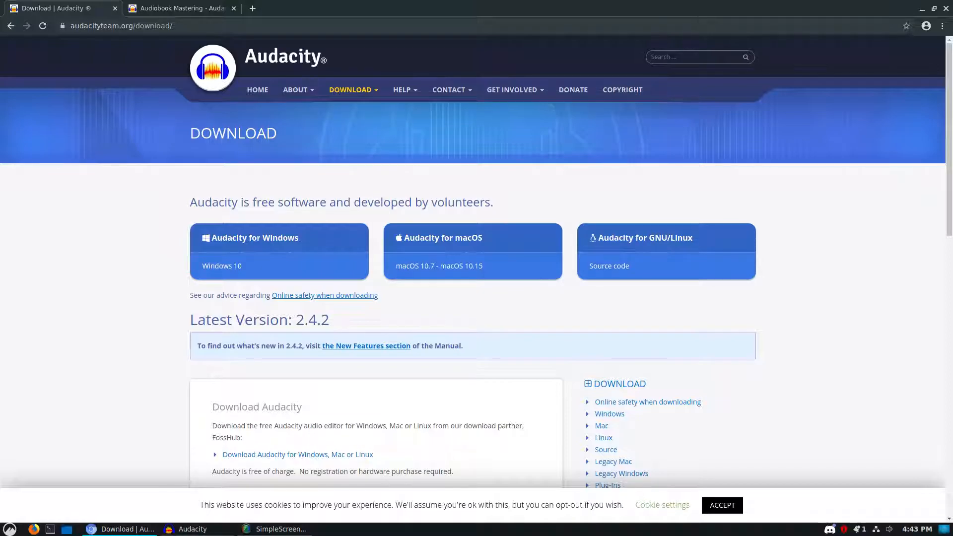
mouse_move(179, 8)
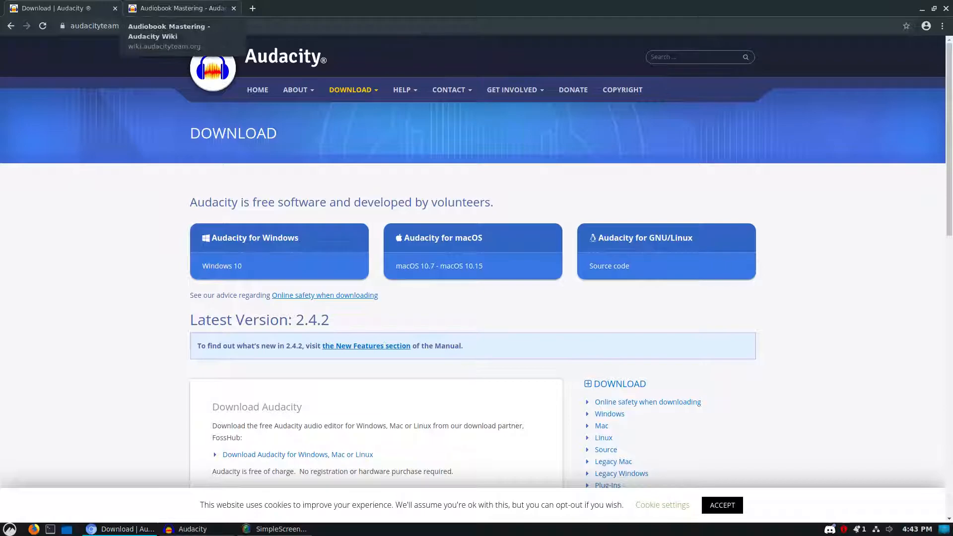
click(179, 8)
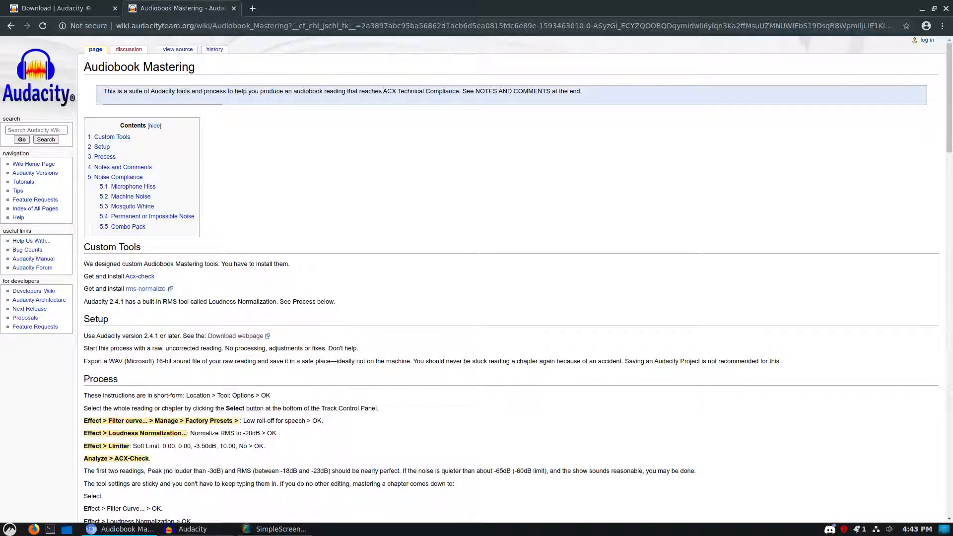
mouse_move(117, 458)
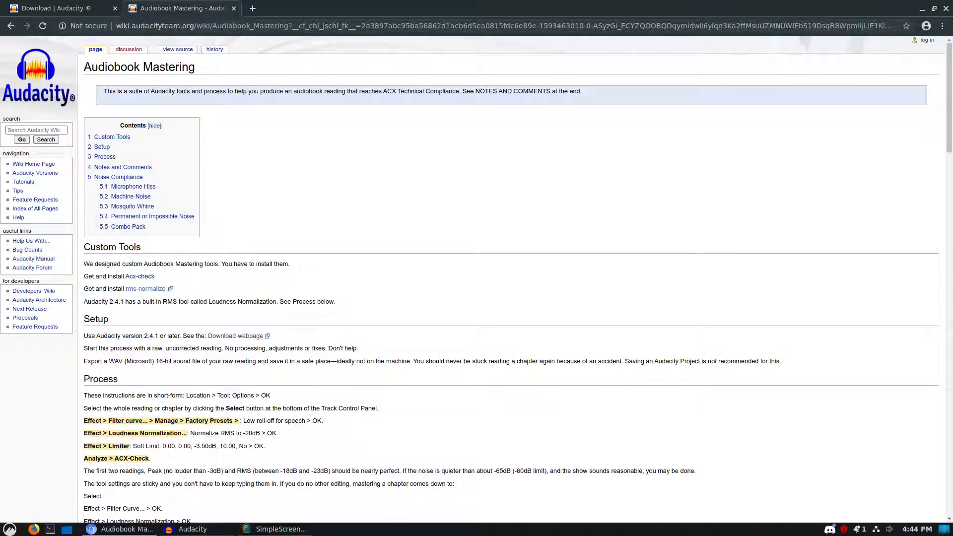
Step: Read the wiki's Process and Notes sections, then bring Audacity forward with the speech clip
scroll(down, 3)
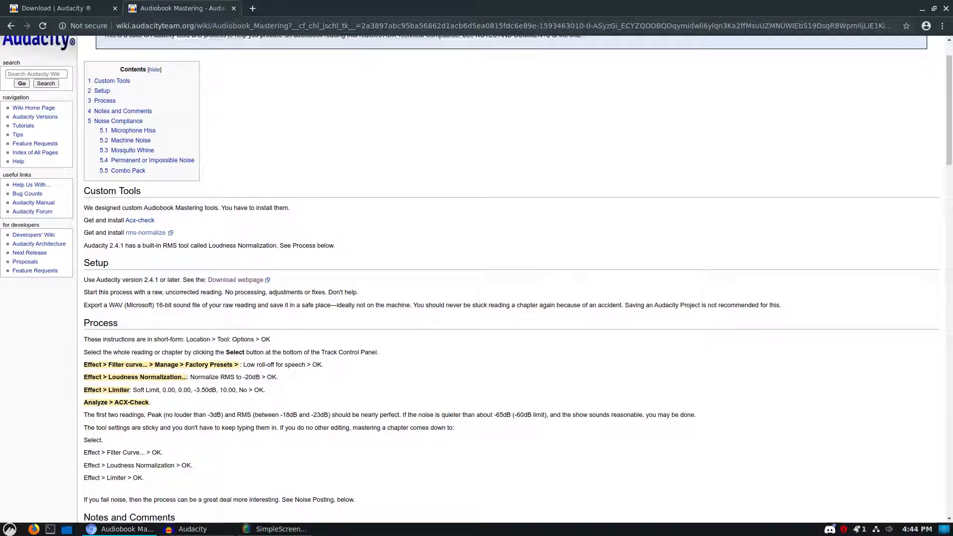
scroll(down, 3)
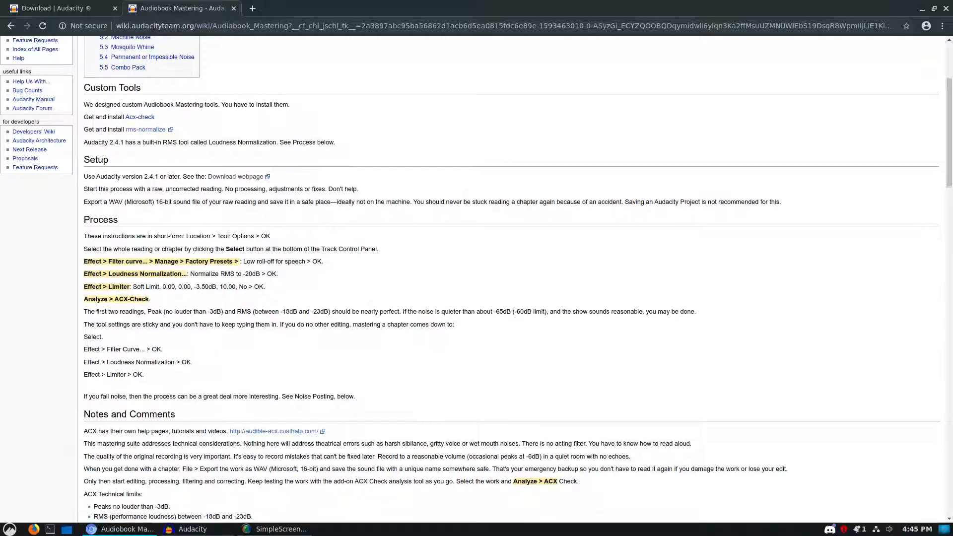
scroll(down, 3)
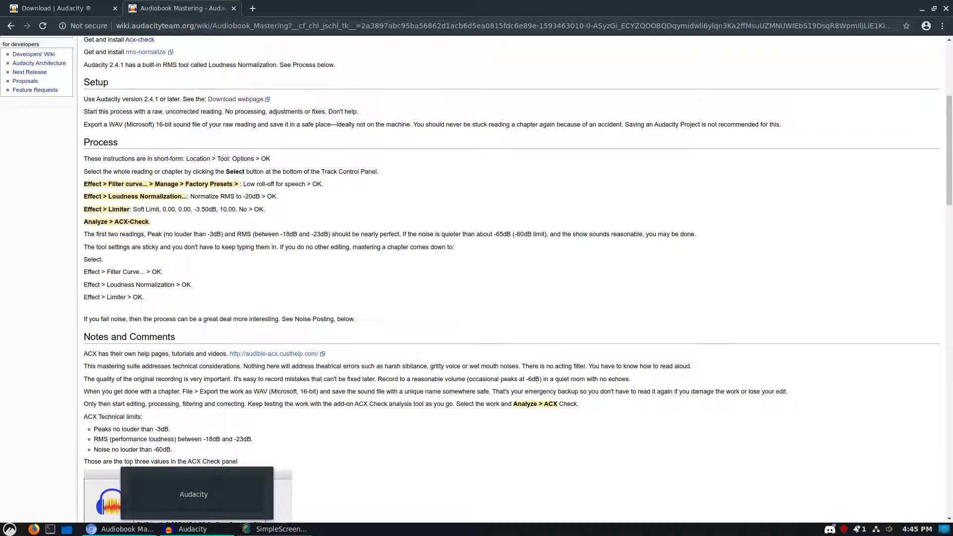
click(192, 528)
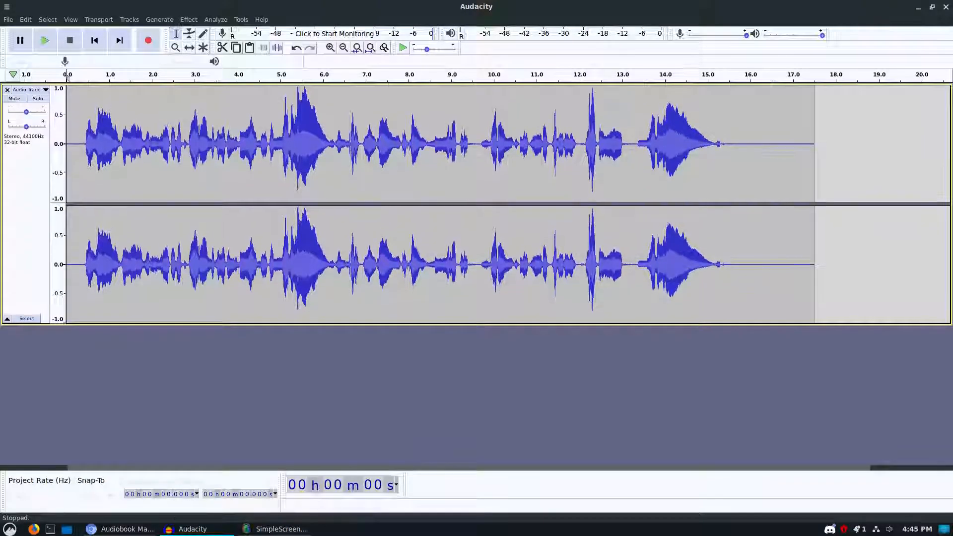
Step: Try Loudness Normalization and dismiss the No Audio Selected warning
click(214, 19)
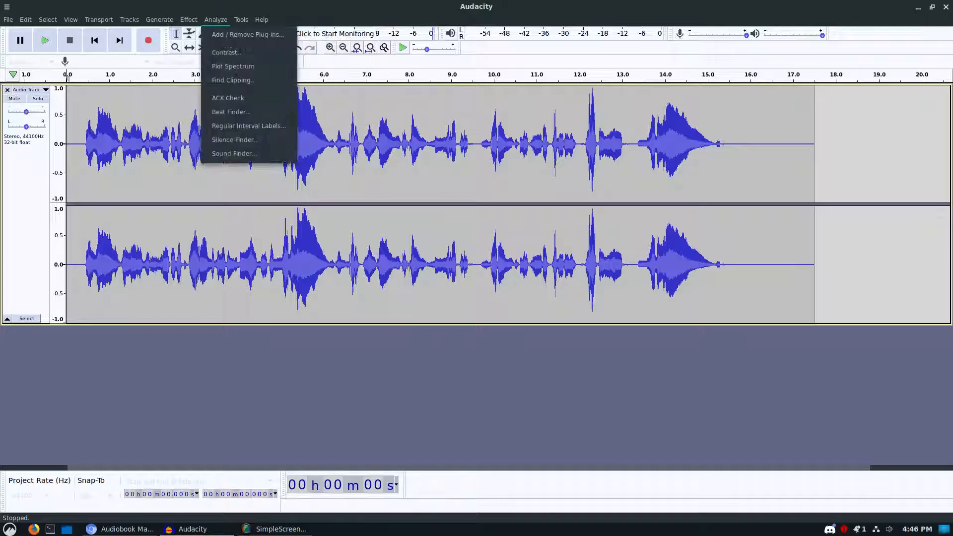
click(189, 19)
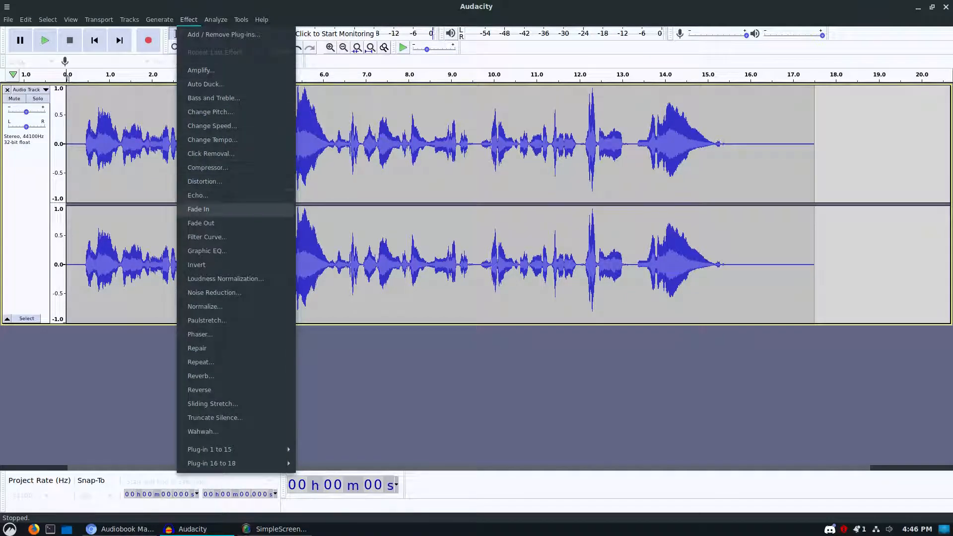
click(225, 278)
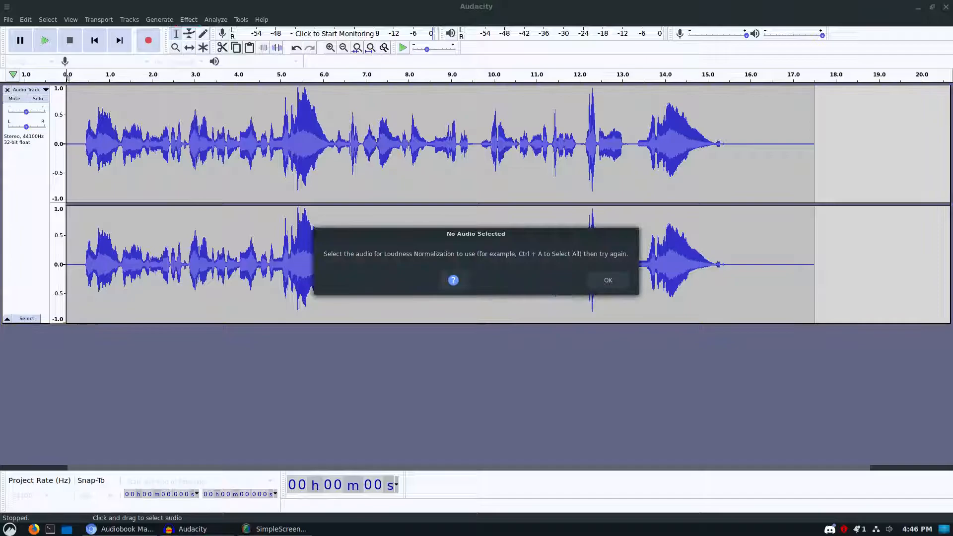
click(606, 280)
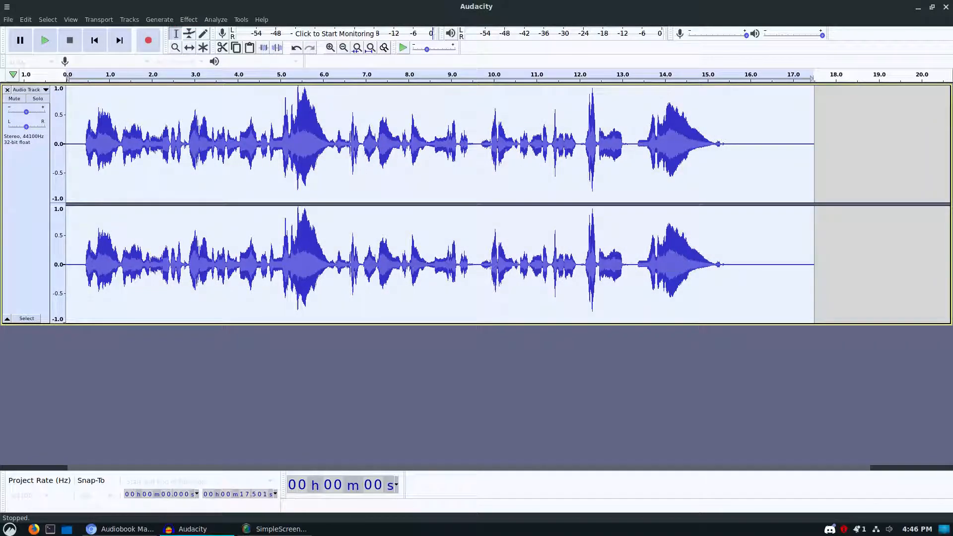
Step: Apply Loudness Normalization to the full clip using RMS at -20 dB
click(188, 20)
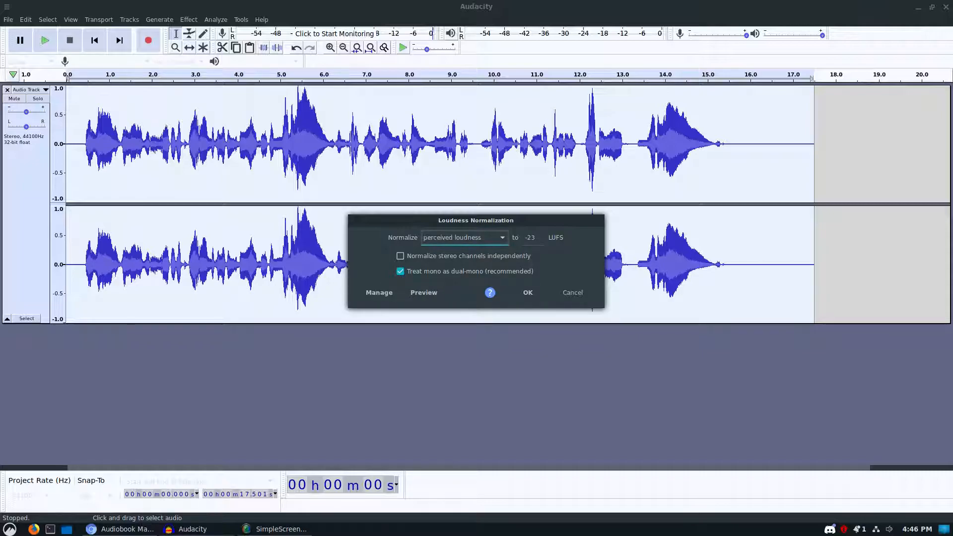
click(464, 237)
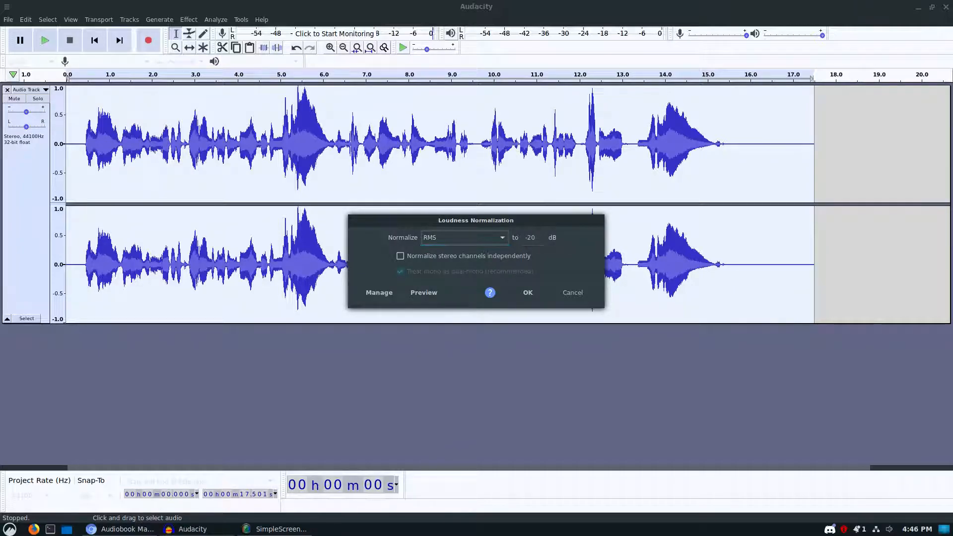
click(526, 292)
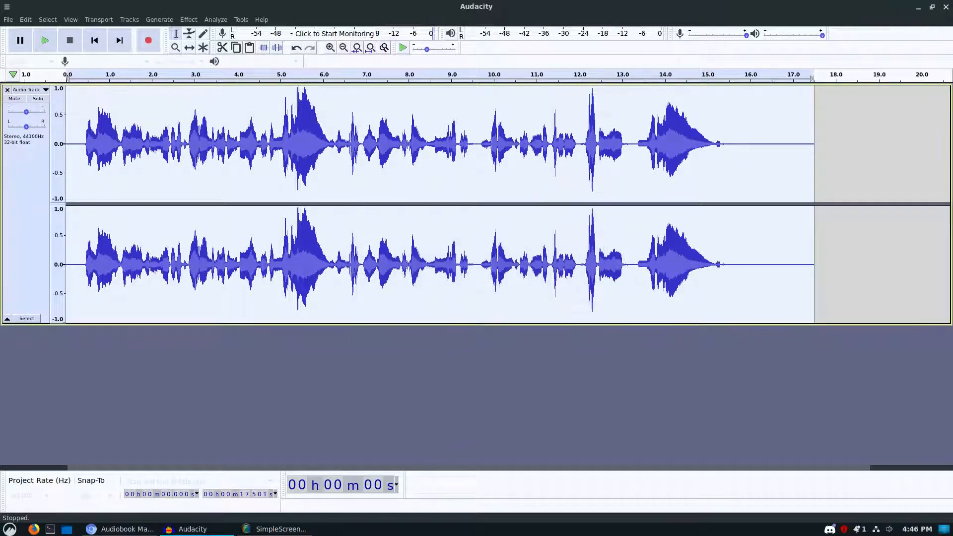
click(188, 18)
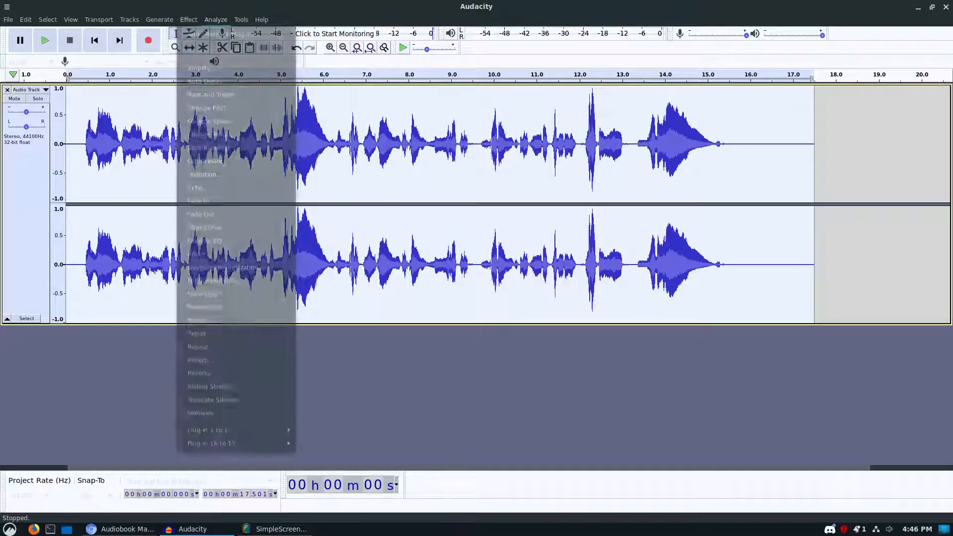
Step: Load the 'Low rolloff for speech' preset in Filter Curve EQ
click(188, 20)
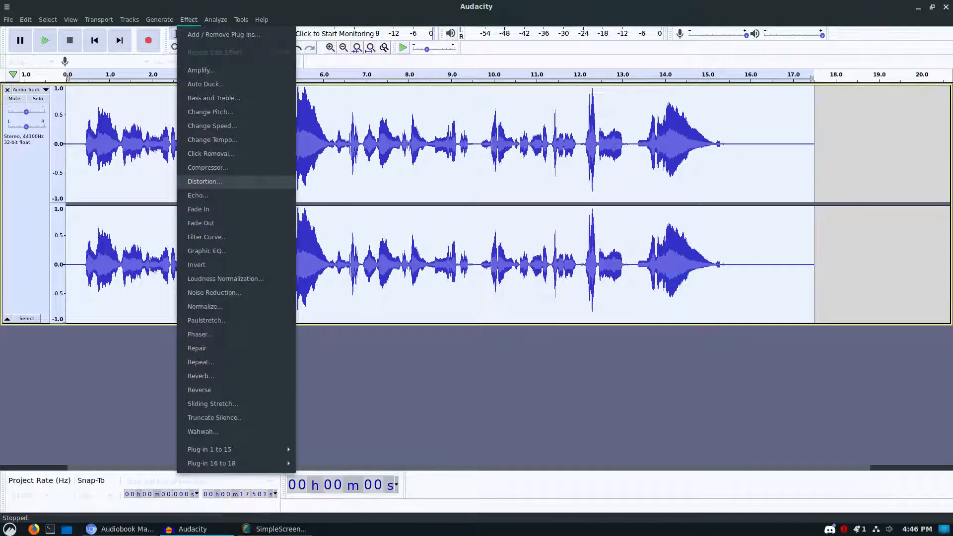
mouse_move(198, 208)
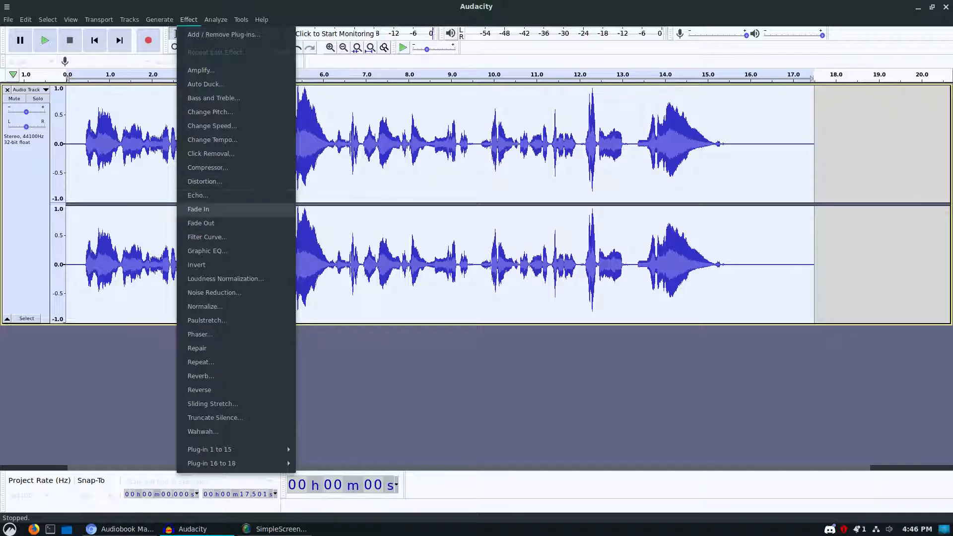
mouse_move(211, 139)
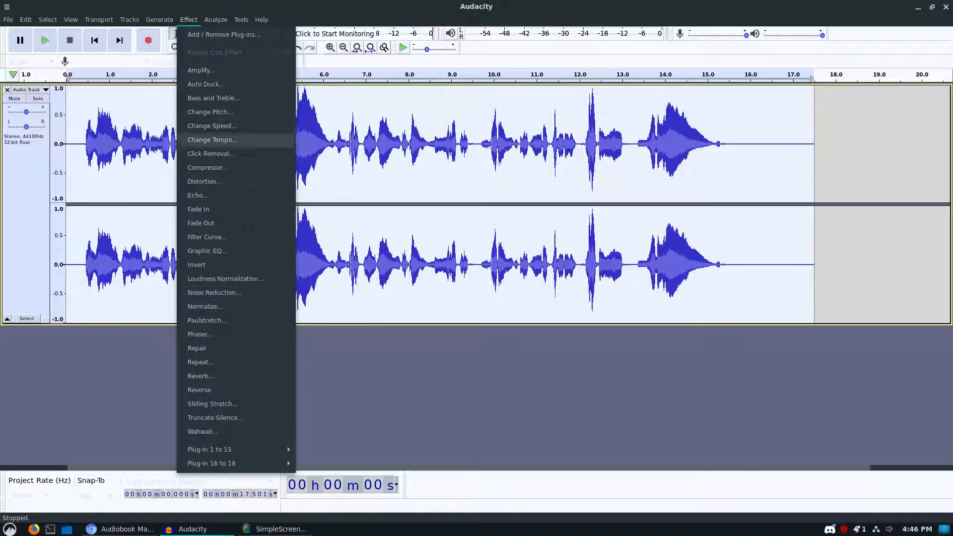
click(205, 236)
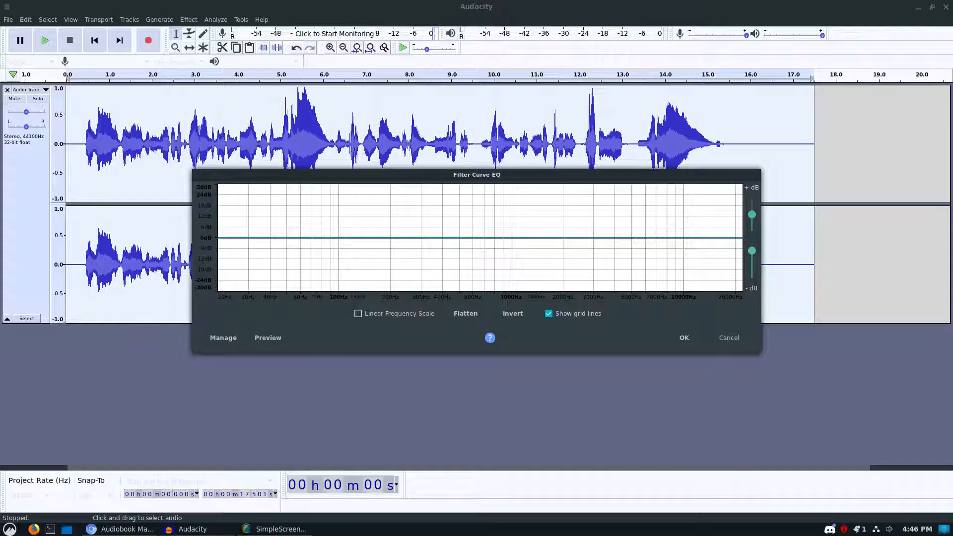
mouse_move(223, 337)
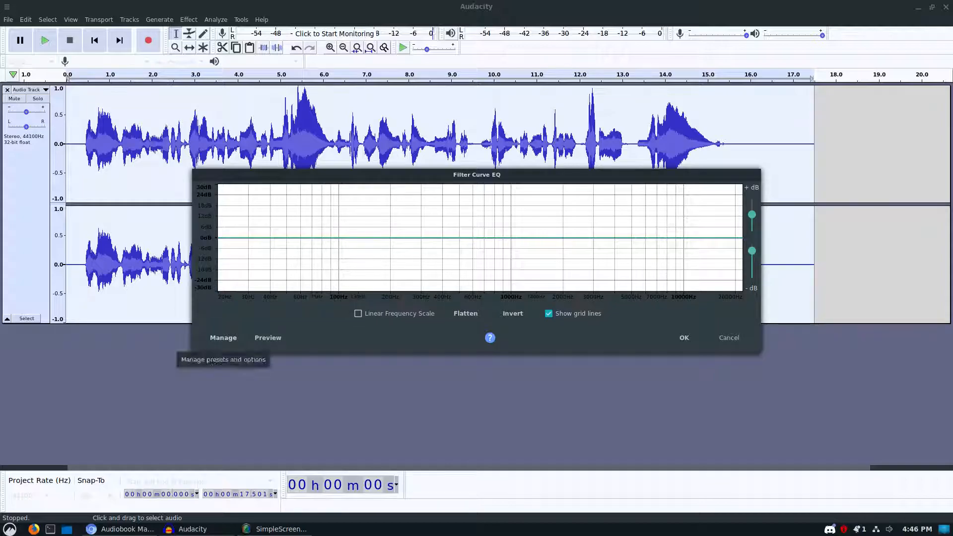
click(222, 337)
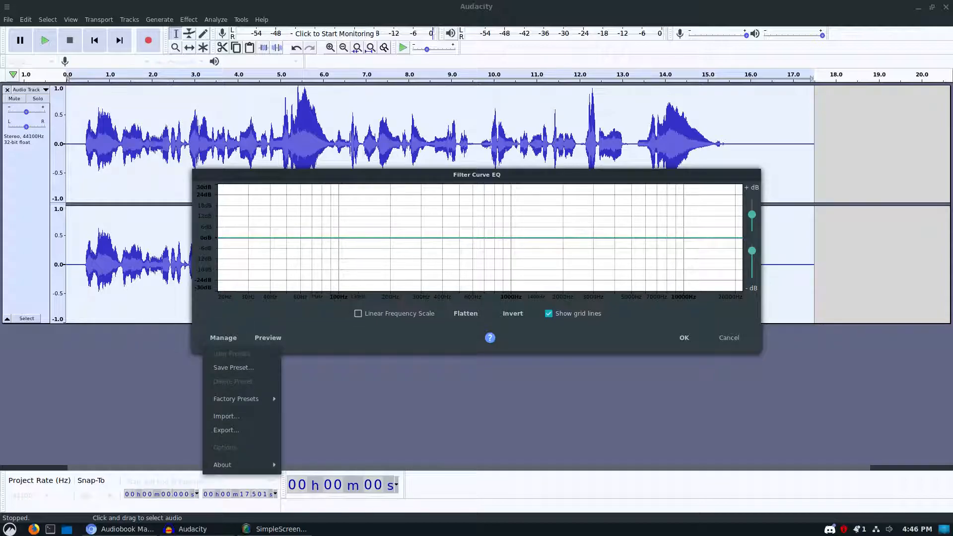
click(236, 399)
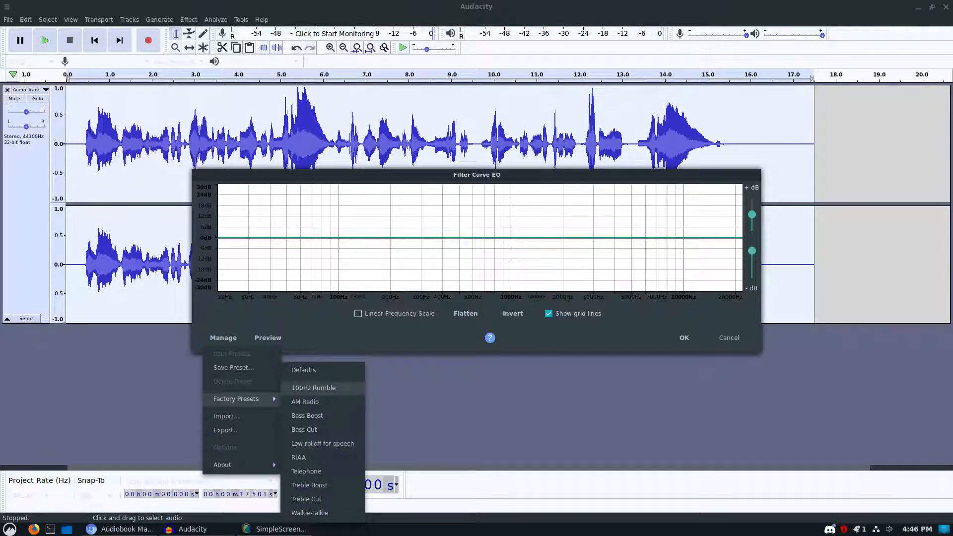
mouse_move(306, 498)
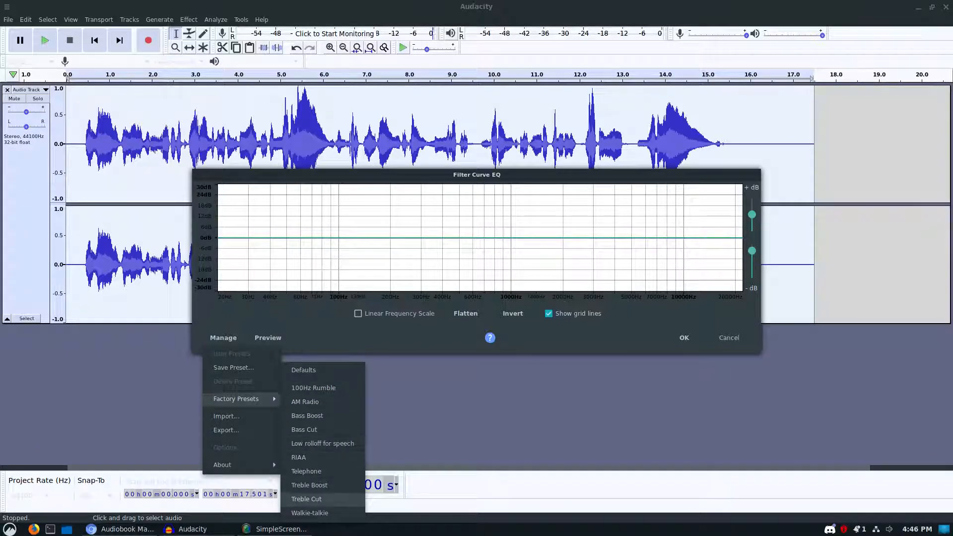
mouse_move(323, 443)
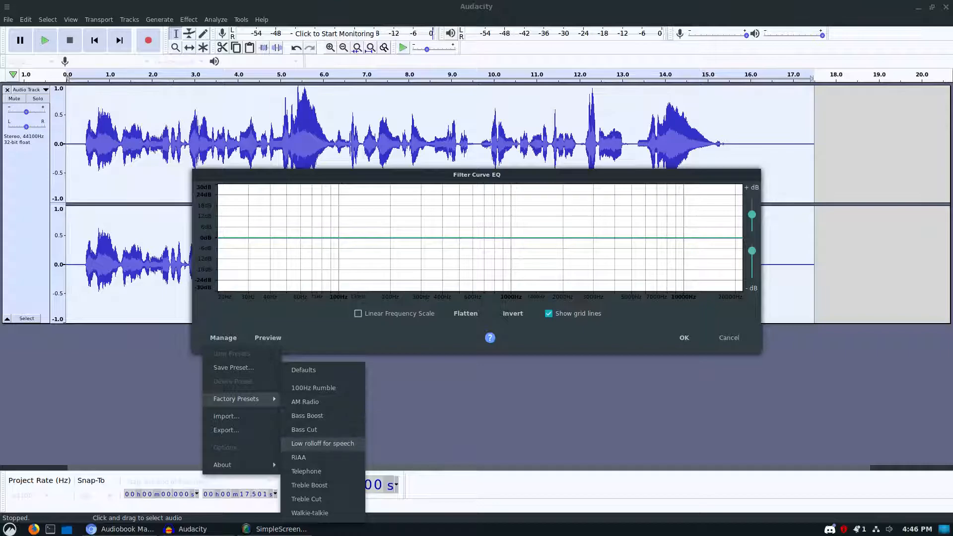
click(322, 443)
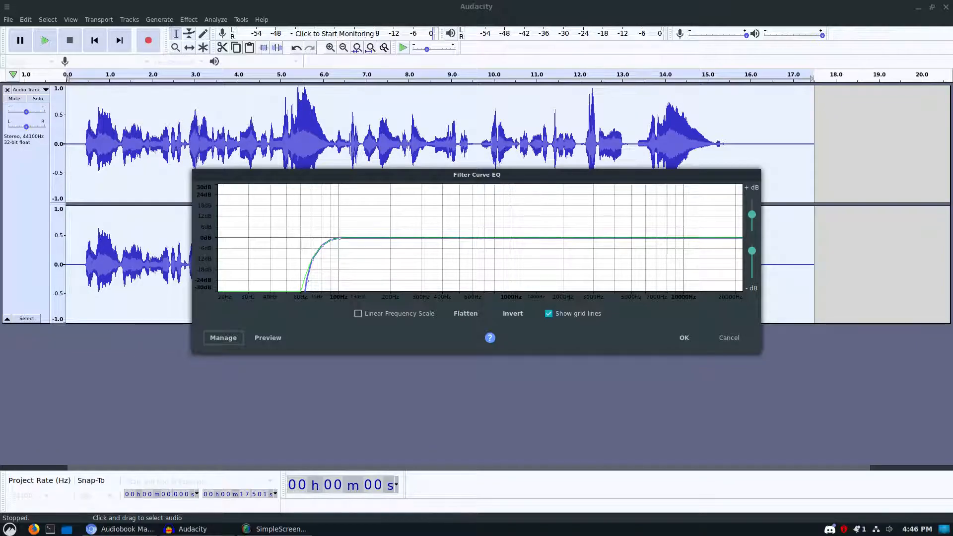
Step: Inspect the low-cut curve on linear and logarithmic scales, then apply it
click(358, 314)
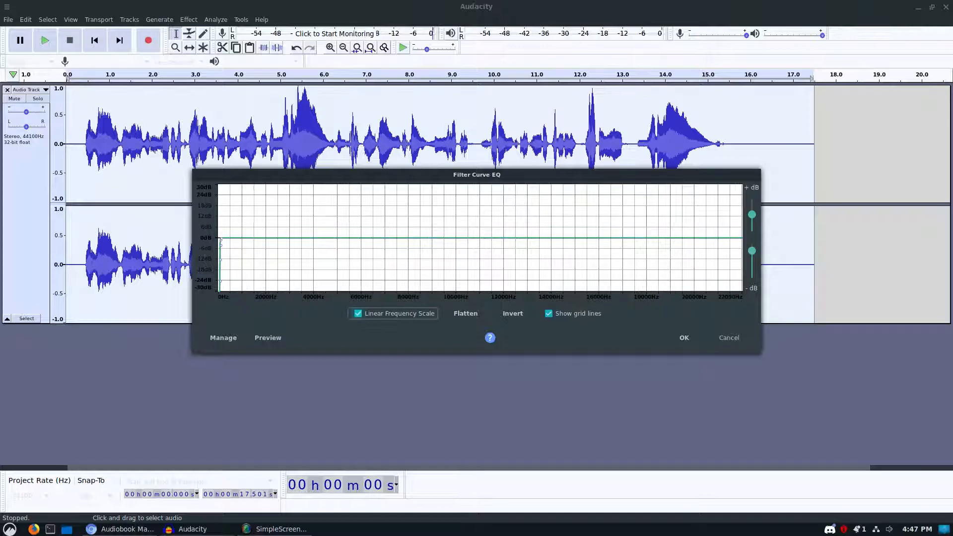
click(357, 313)
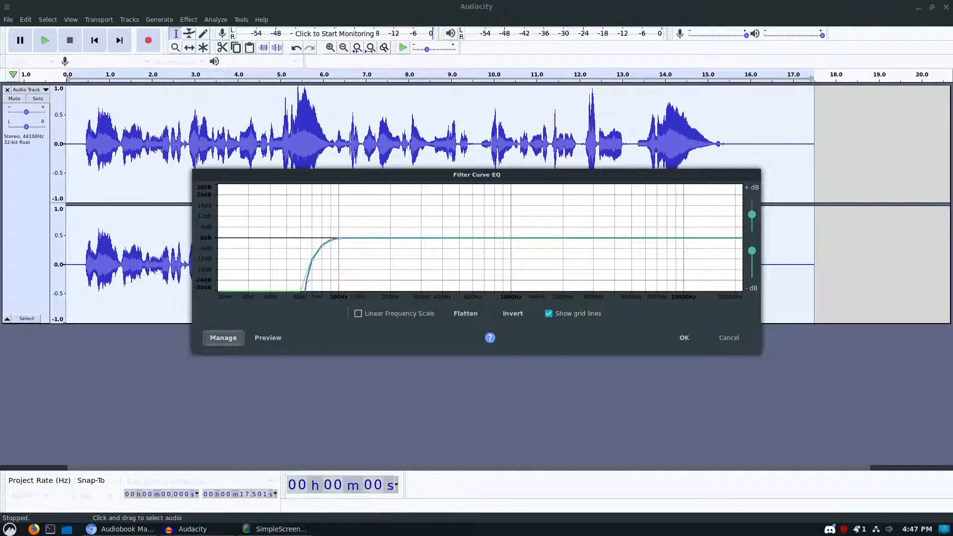
click(222, 337)
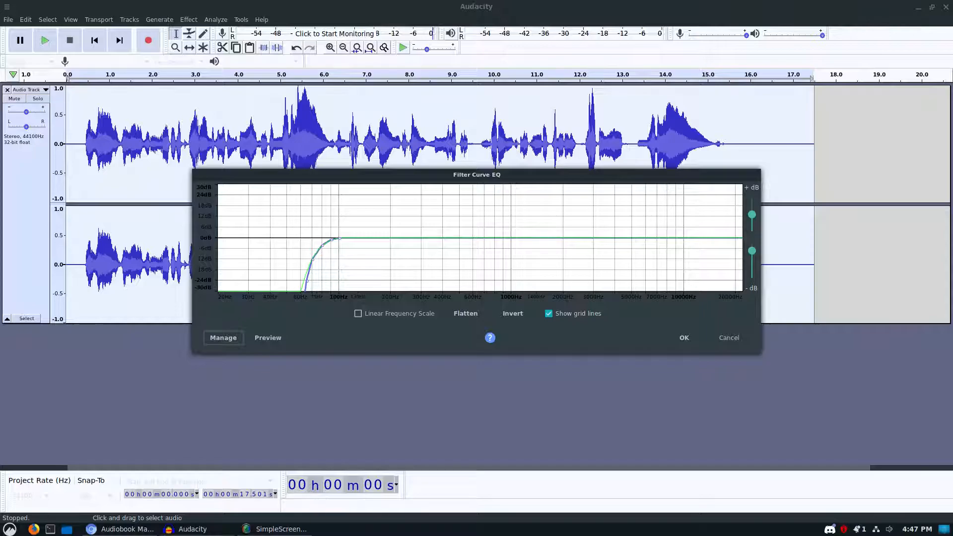
click(682, 337)
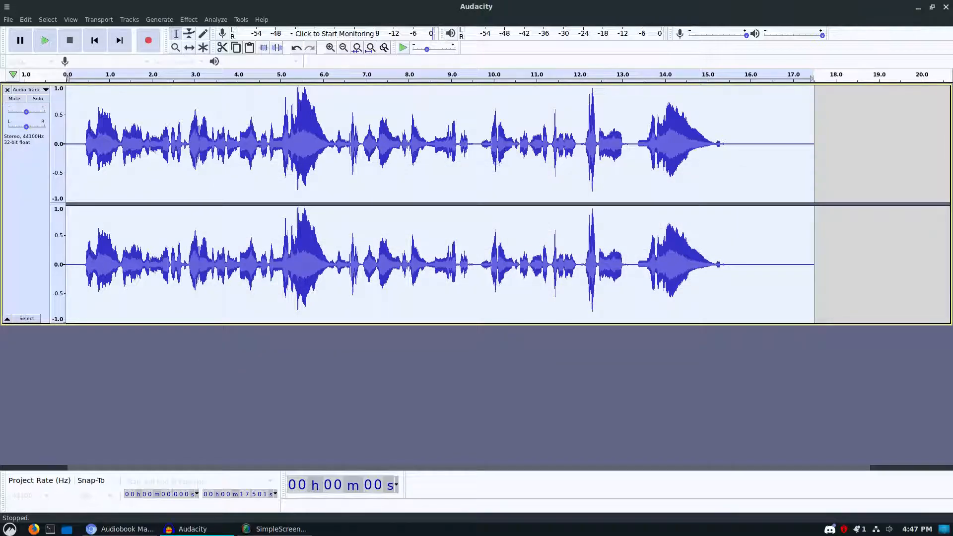
click(189, 19)
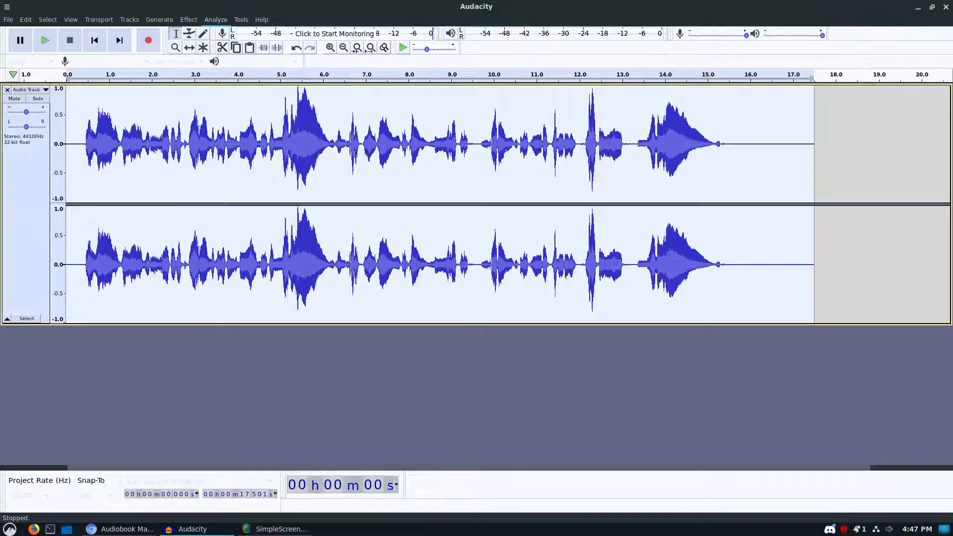
click(215, 19)
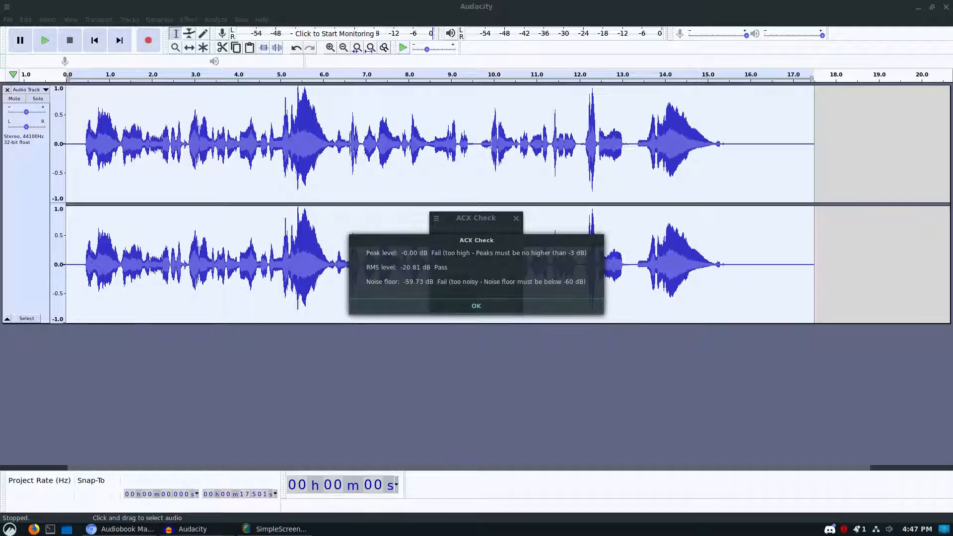
click(476, 306)
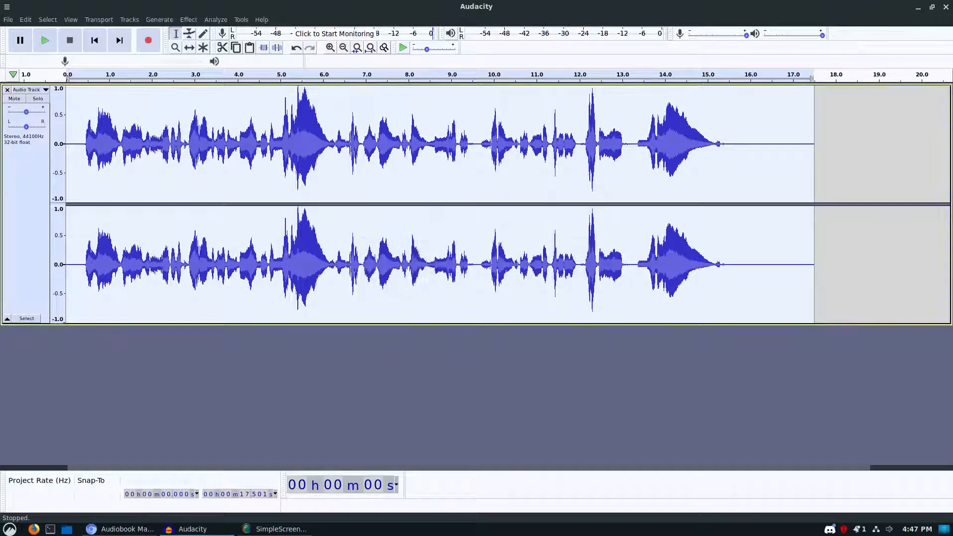
click(215, 19)
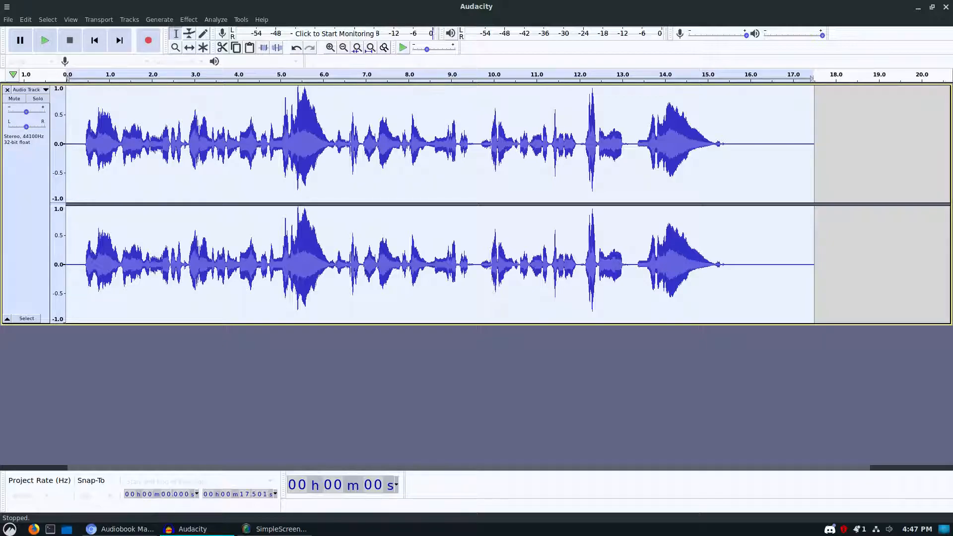
click(215, 19)
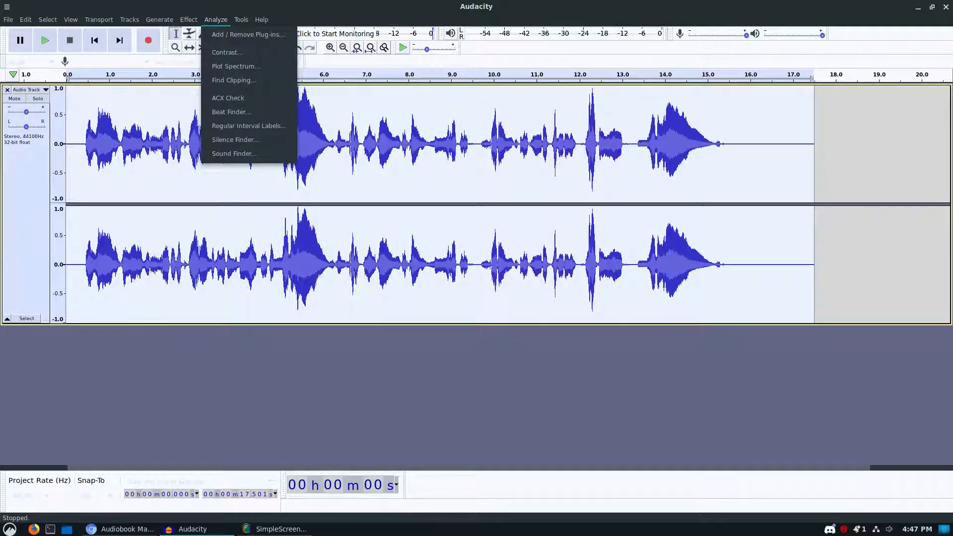
click(188, 20)
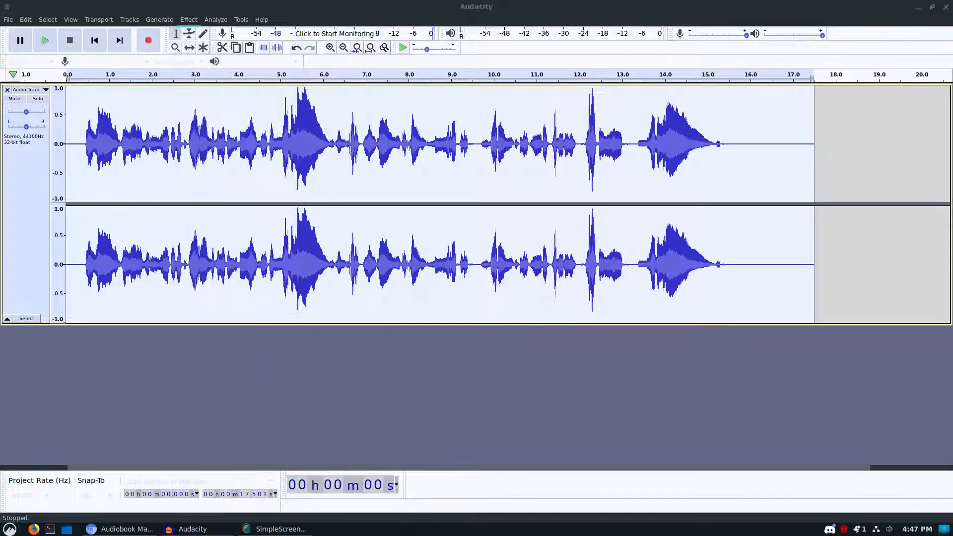
click(222, 338)
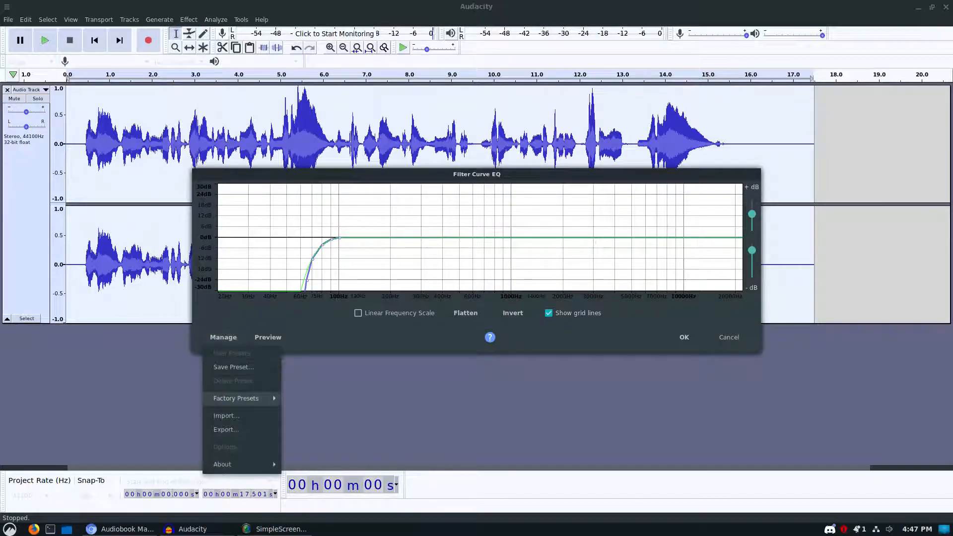
click(236, 398)
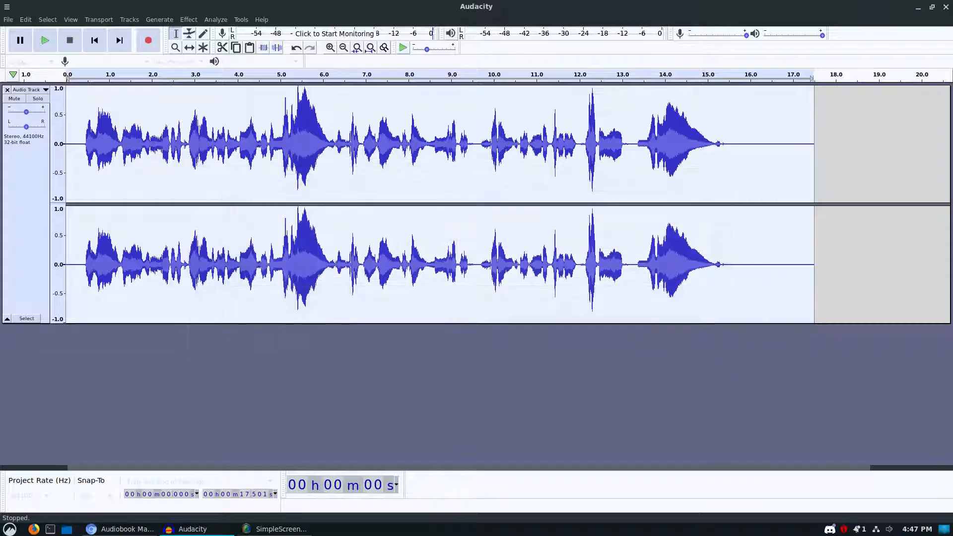
Step: Apply Loudness Normalization with RMS kept and the target changed to -22.5 dB
click(189, 19)
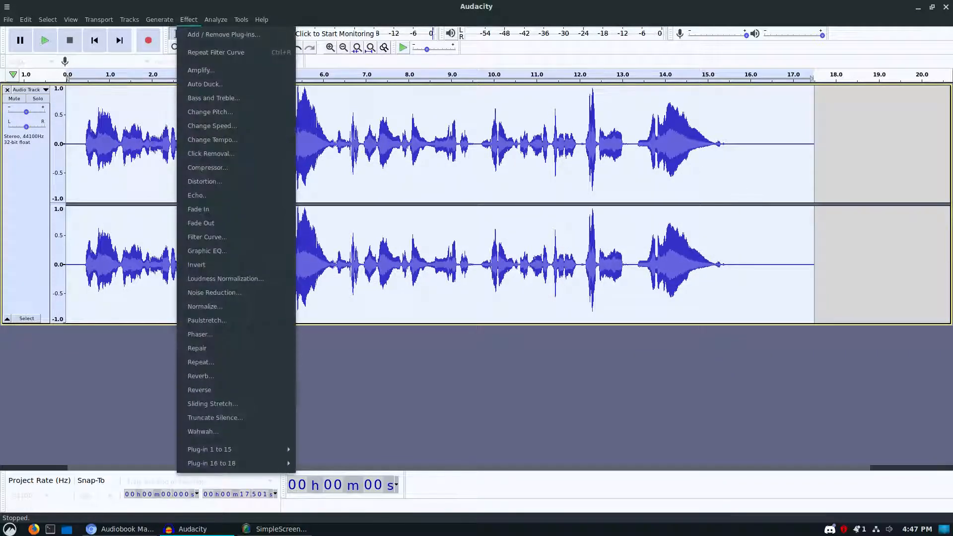
click(225, 278)
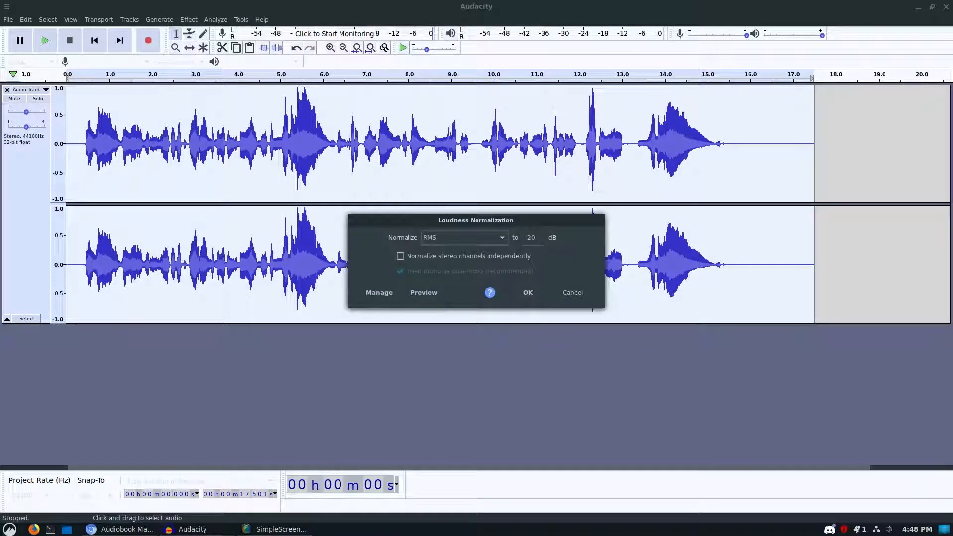
click(530, 237)
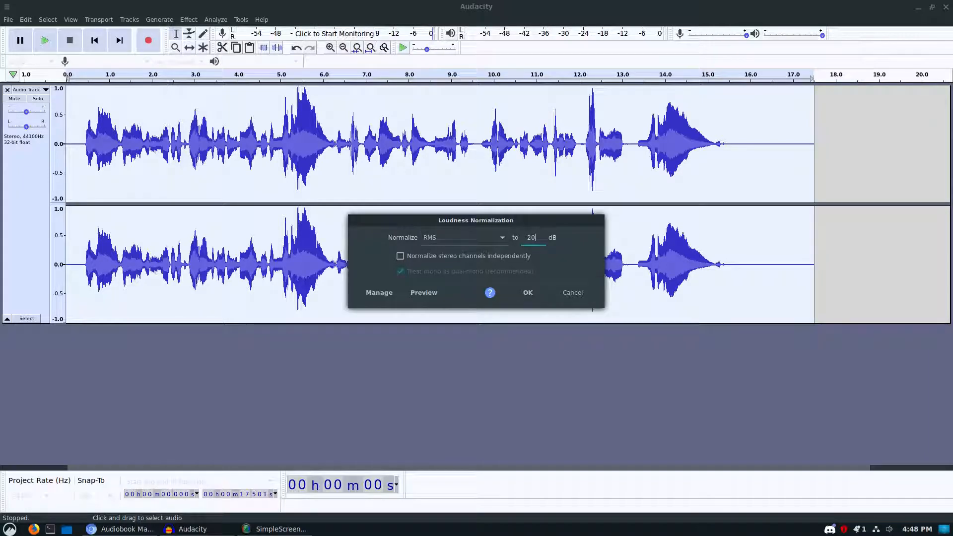
text(-22.)
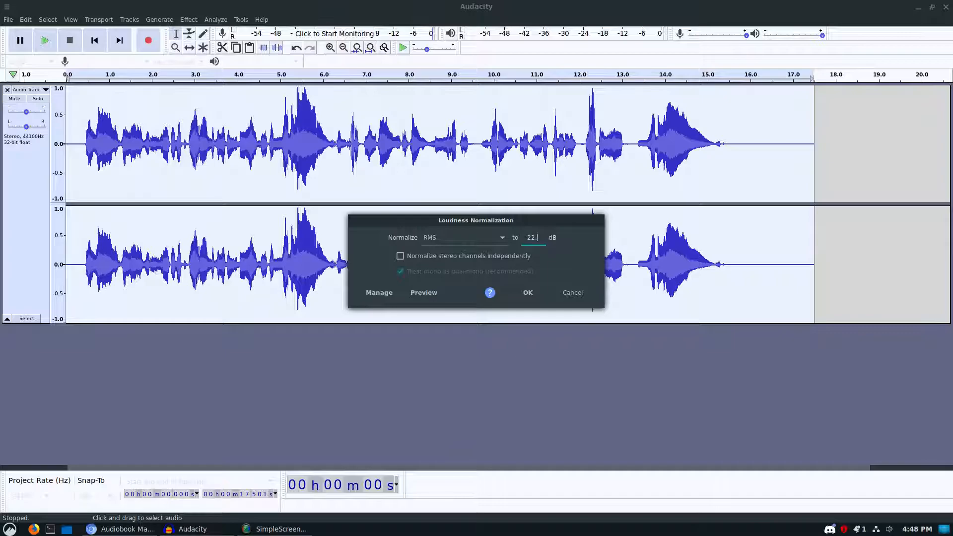
text(5)
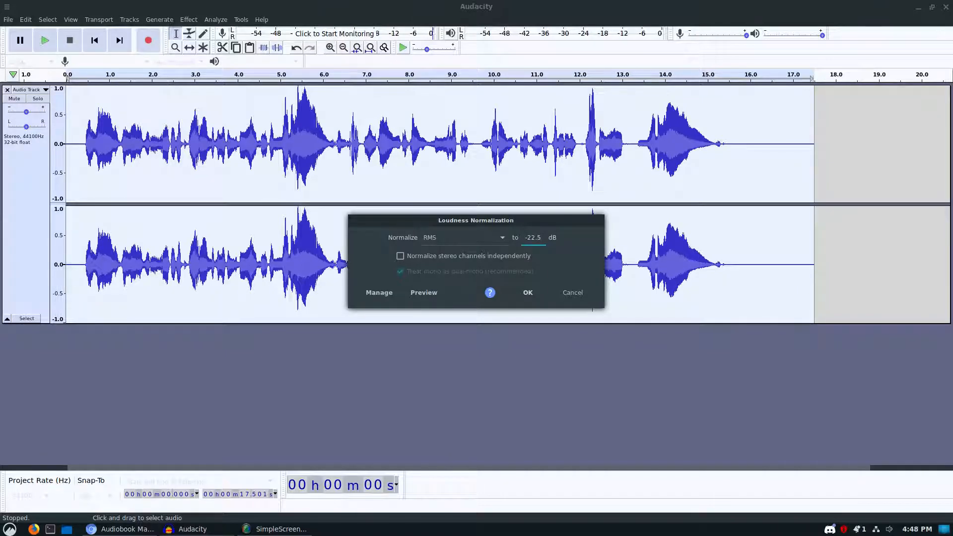
click(526, 292)
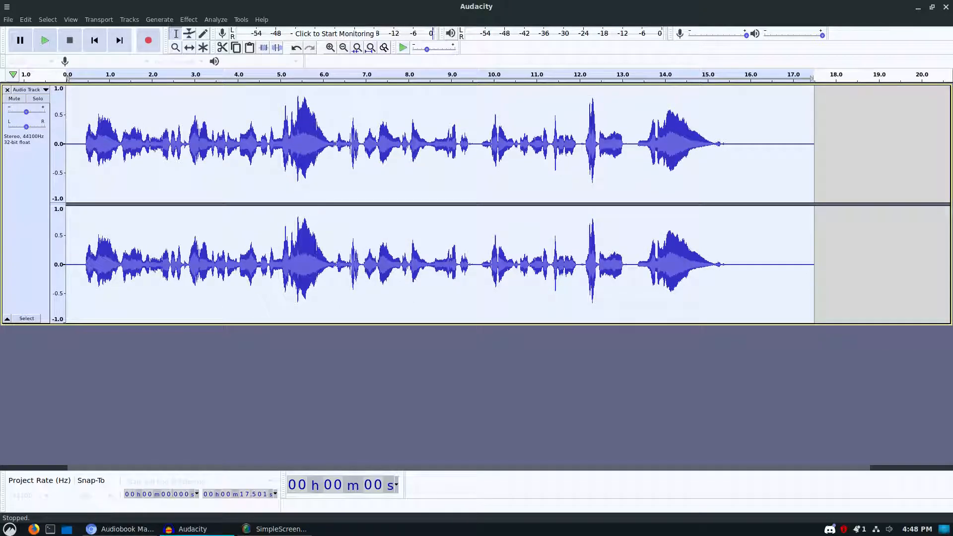
Step: Apply the Limiter with peaks limited to -3 dB
click(188, 19)
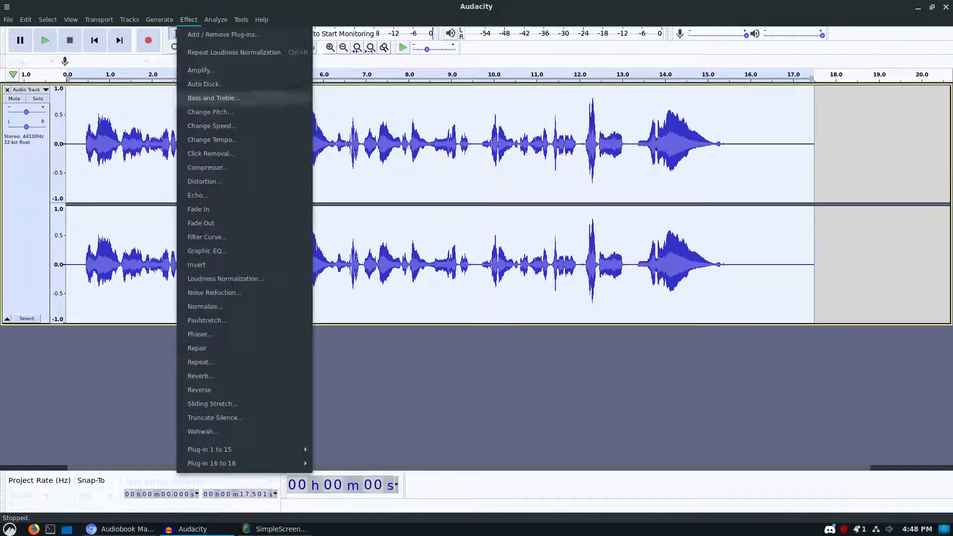
mouse_move(209, 449)
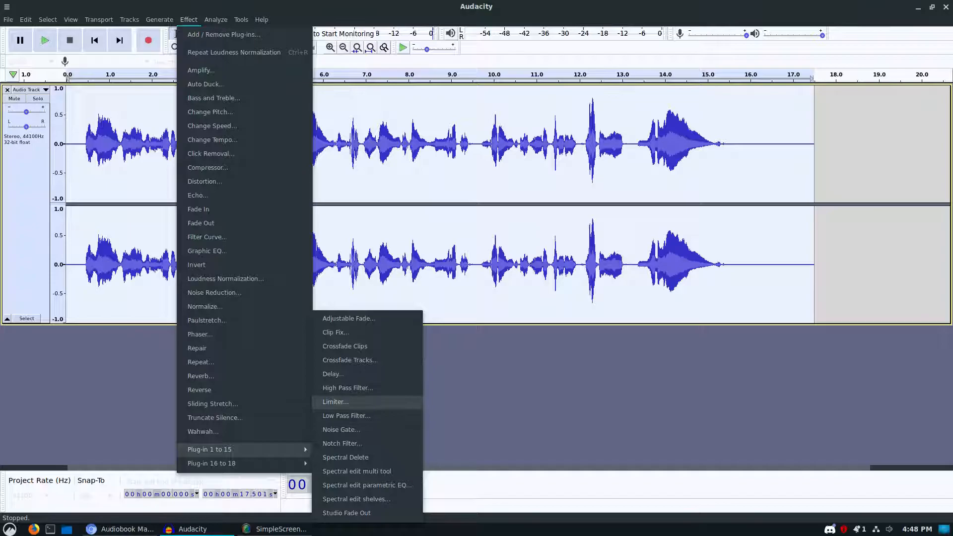
click(335, 401)
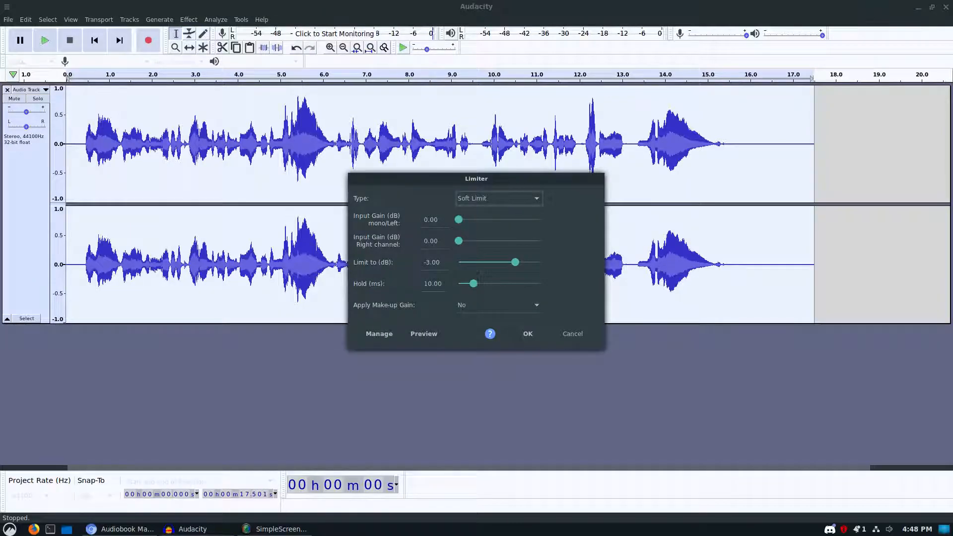
click(526, 333)
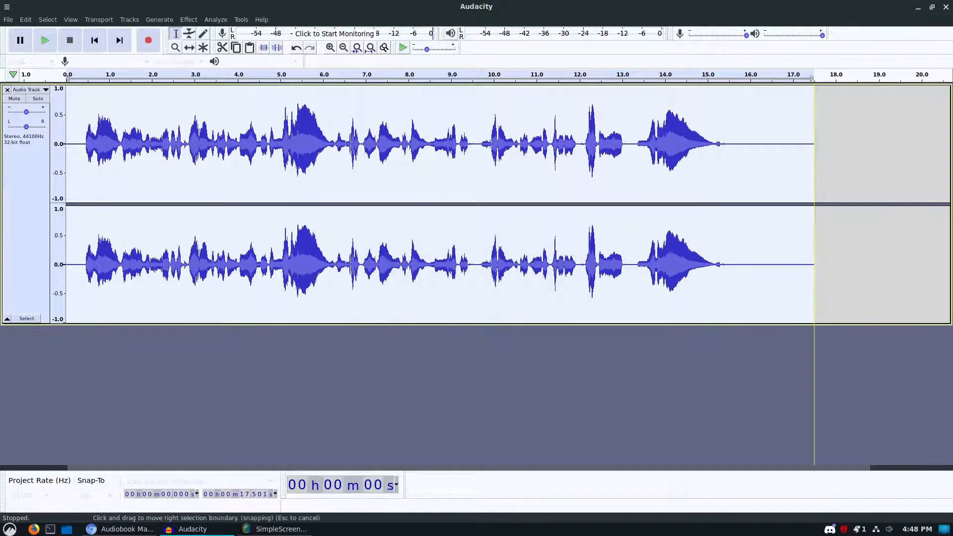
Step: Run ACX Check and confirm peak, RMS and noise floor all pass
click(215, 20)
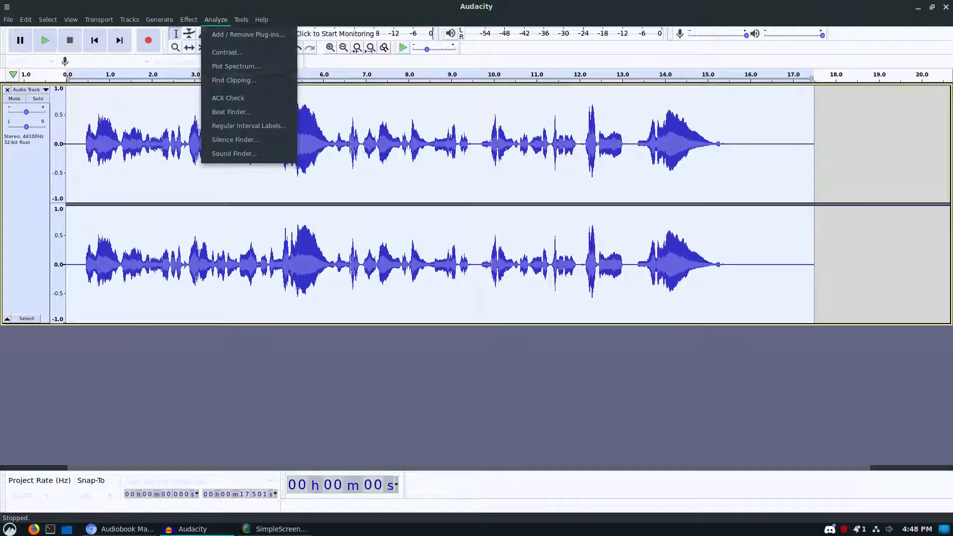
click(227, 97)
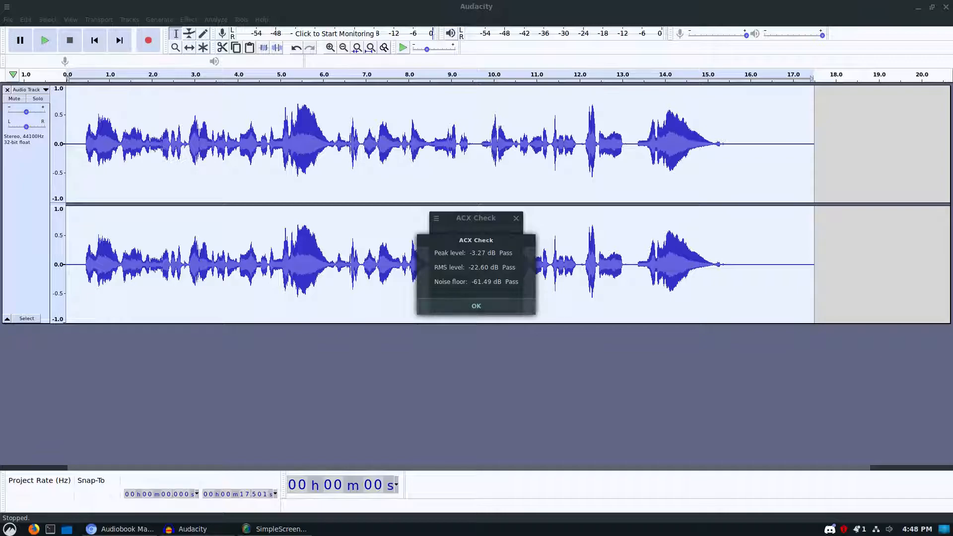
click(476, 305)
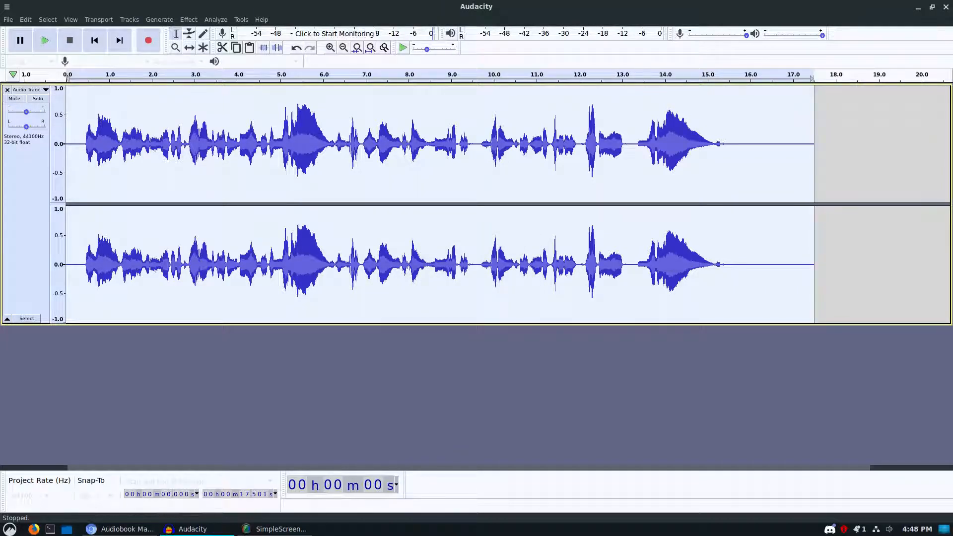
Step: Create a new macro named 'ACX' and select Filter Curve from the command list
click(240, 19)
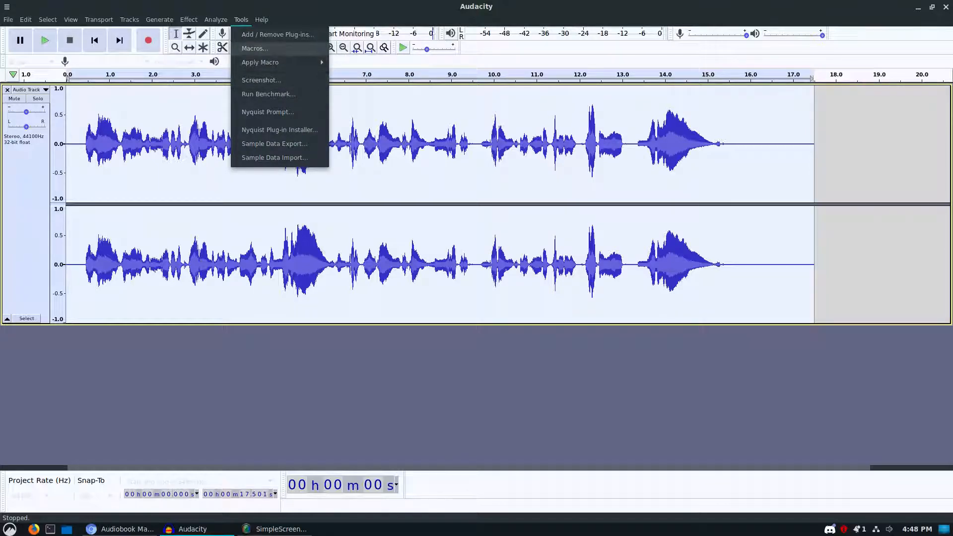
click(254, 48)
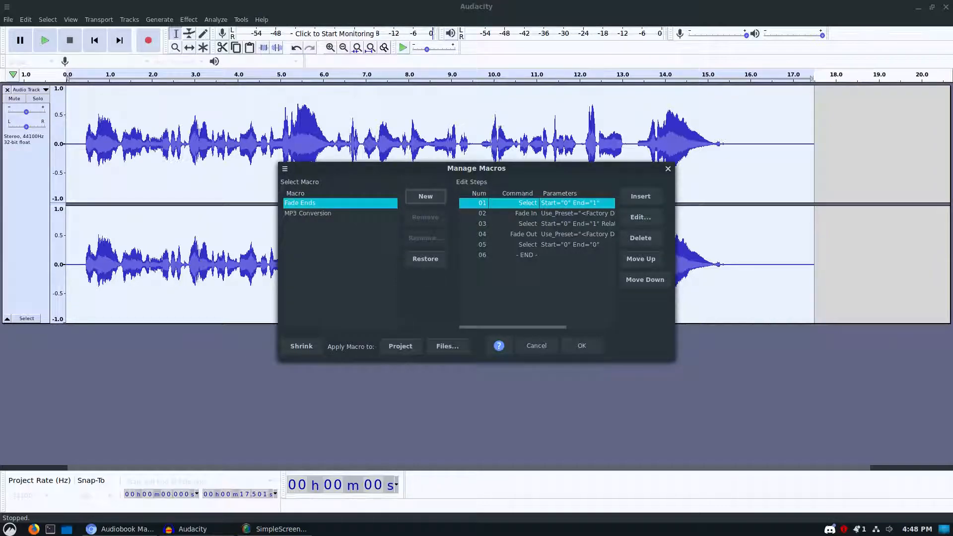
click(424, 196)
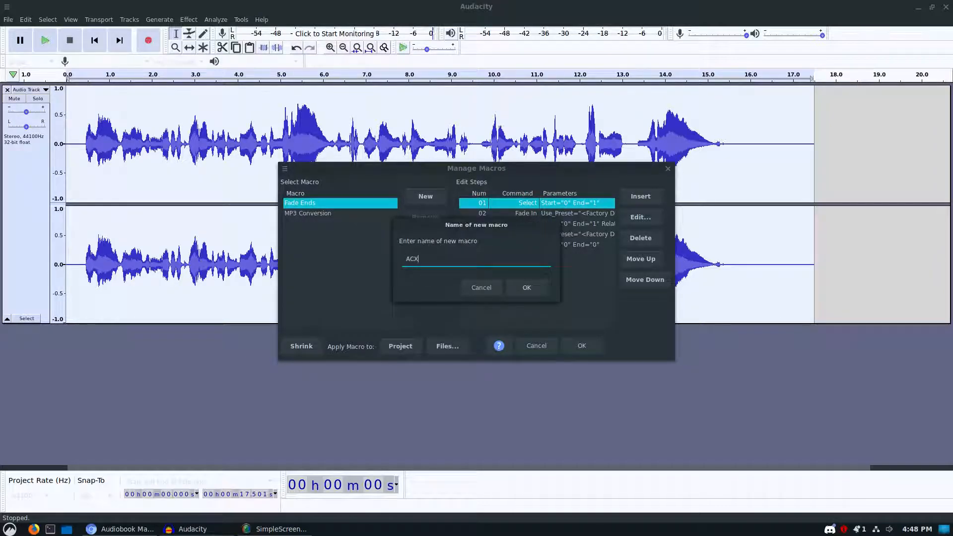
click(525, 286)
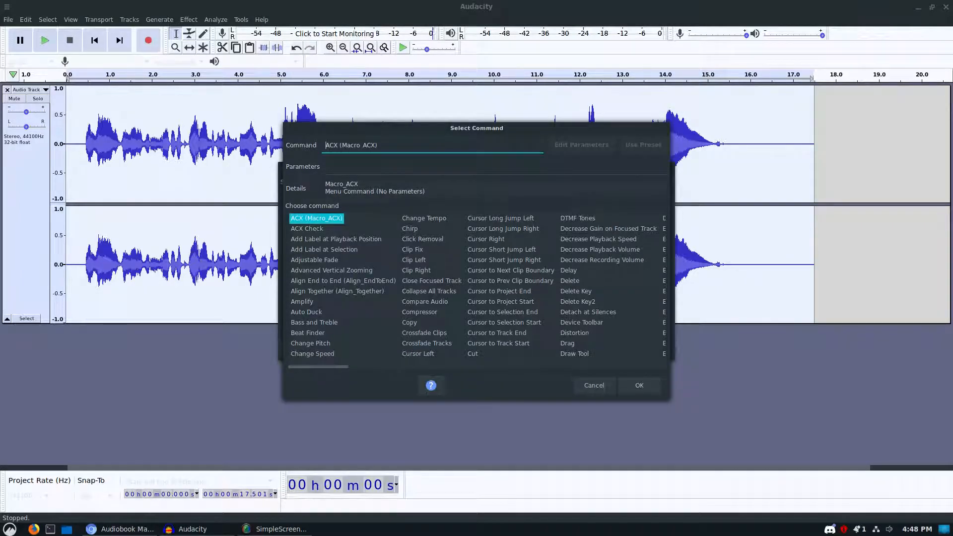
scroll(right, 3)
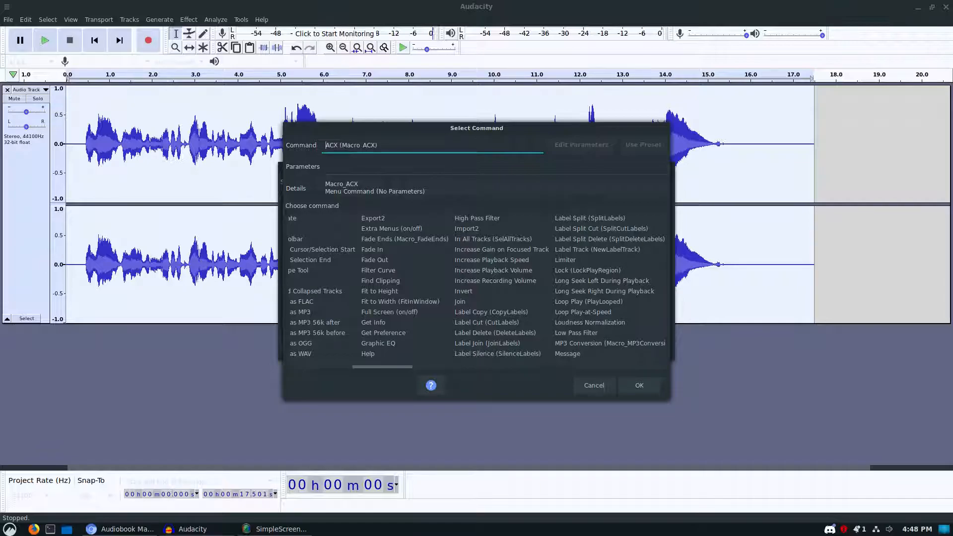
click(377, 270)
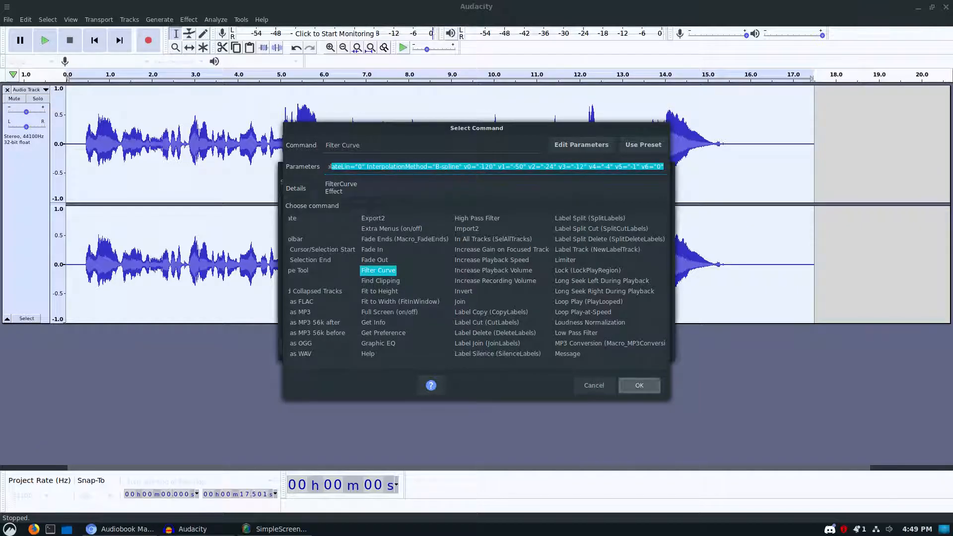
Step: Insert Filter Curve into the ACX macro and review its preset options
click(638, 384)
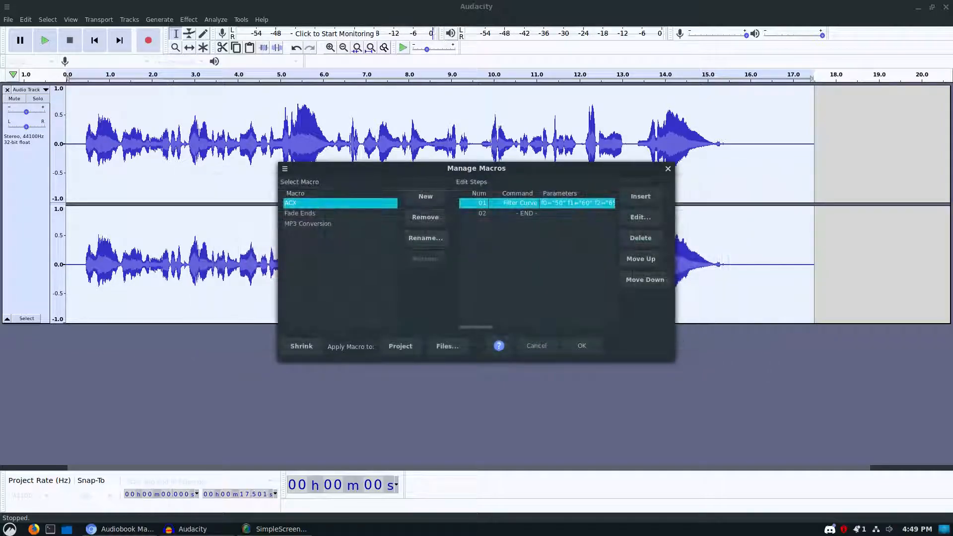
click(639, 217)
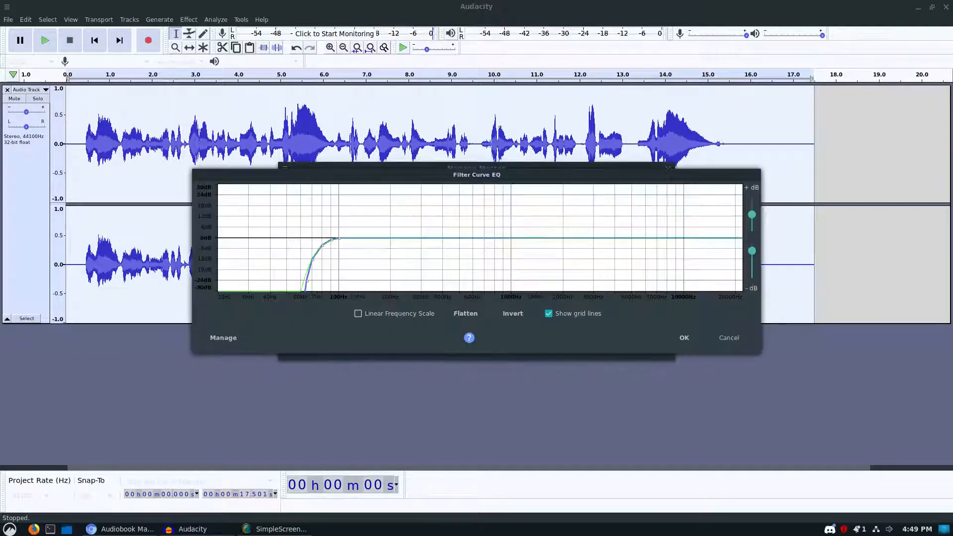
click(223, 337)
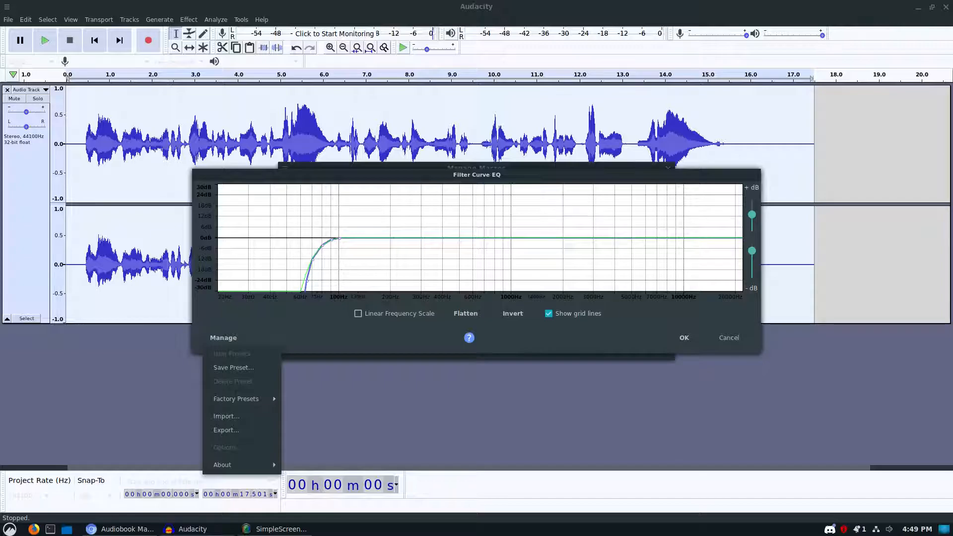
click(236, 399)
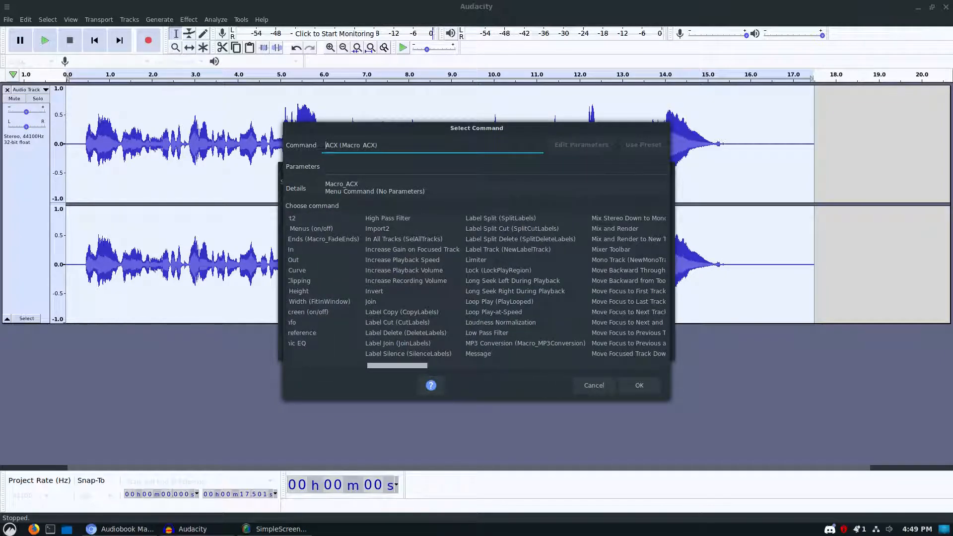
Step: Add a Loudness Normalization step to ACX, configured as RMS -22.5 dB
click(500, 322)
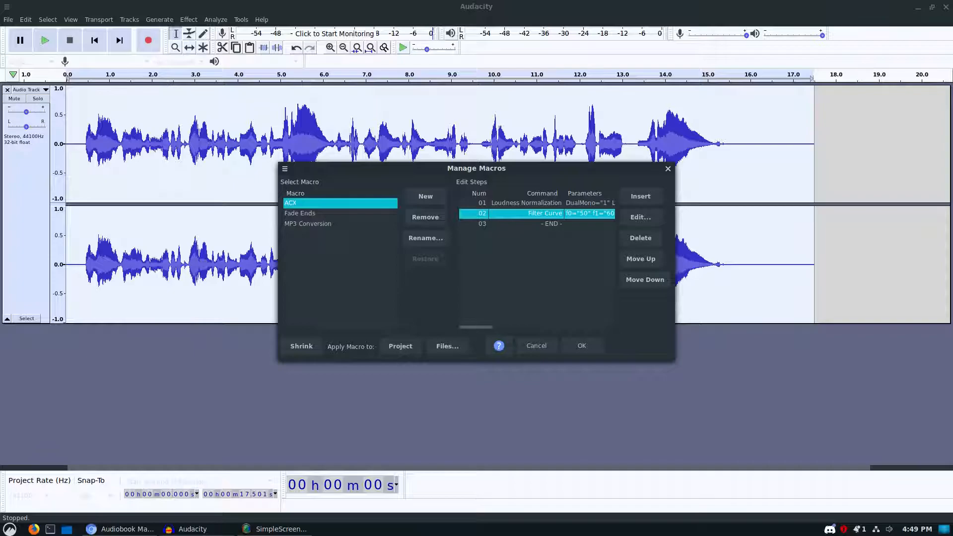
double_click(524, 202)
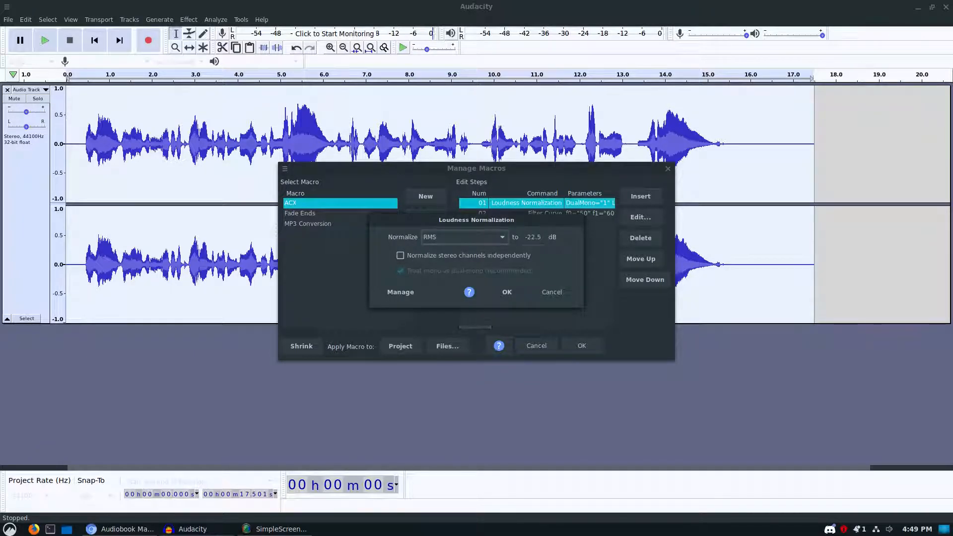
click(505, 292)
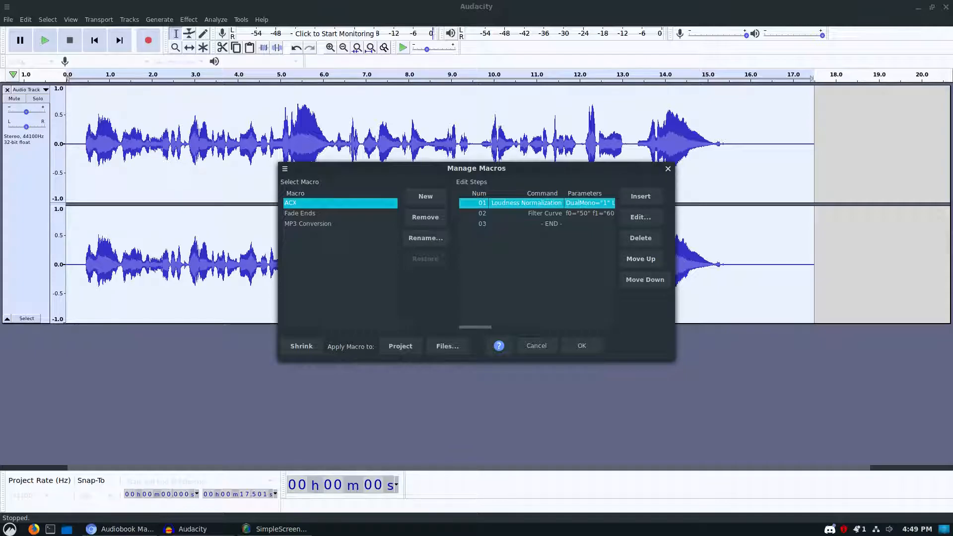
Step: Reorder the ACX steps and insert a -3 dB Limiter as the third step
click(640, 258)
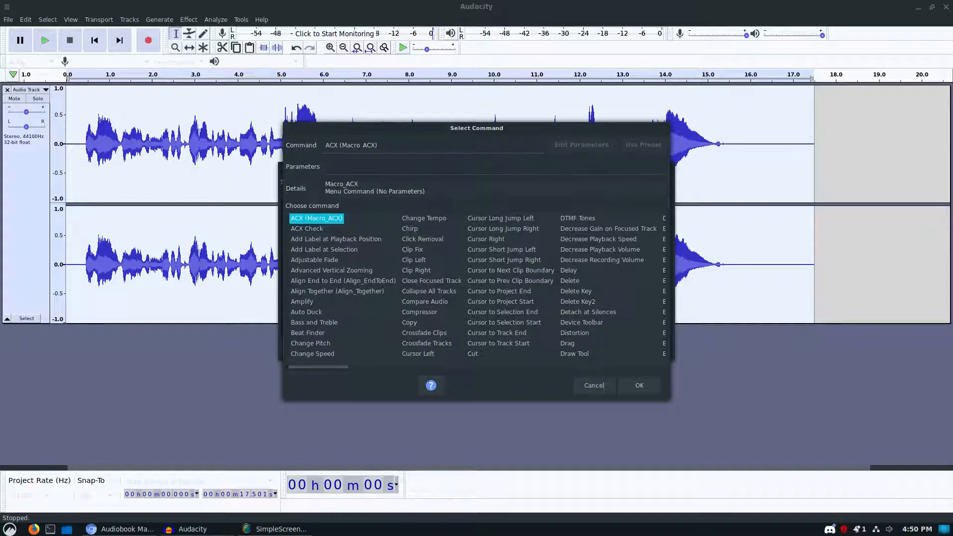
scroll(right, 3)
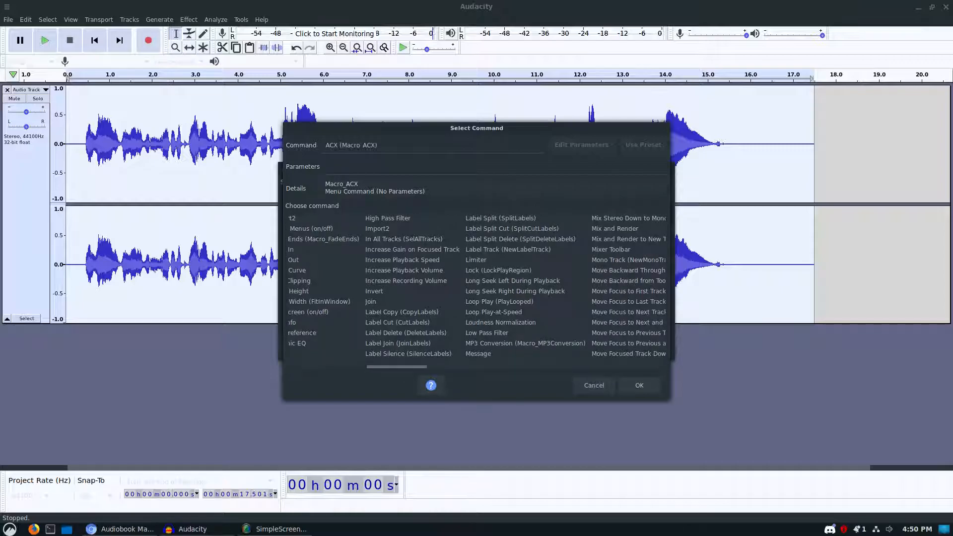
click(475, 259)
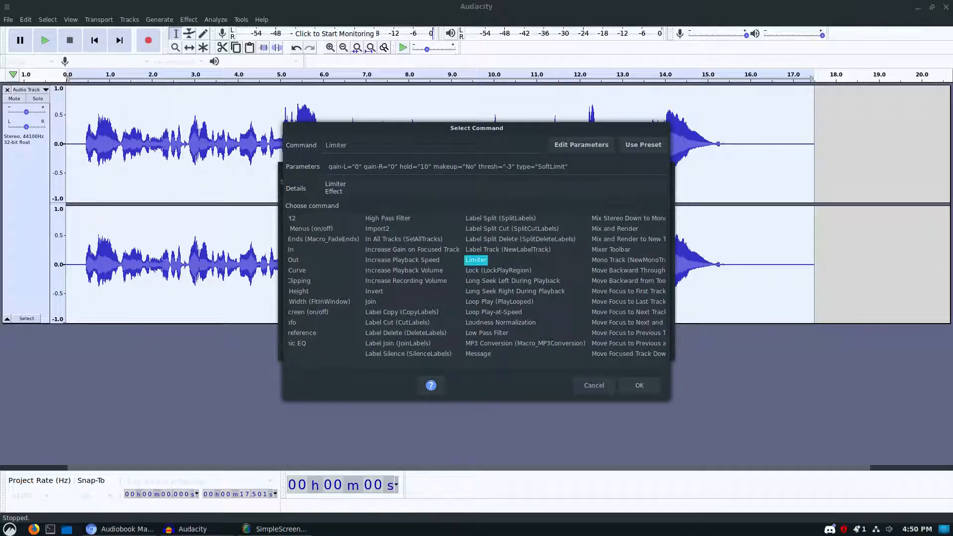
click(638, 385)
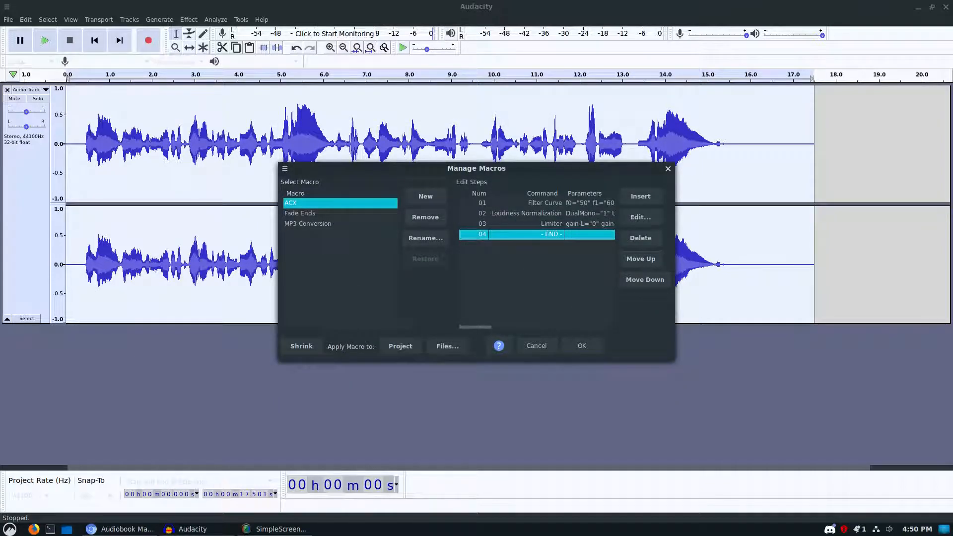
Step: Save the three-step ACX macro, then bring up the File > Open file chooser
click(580, 346)
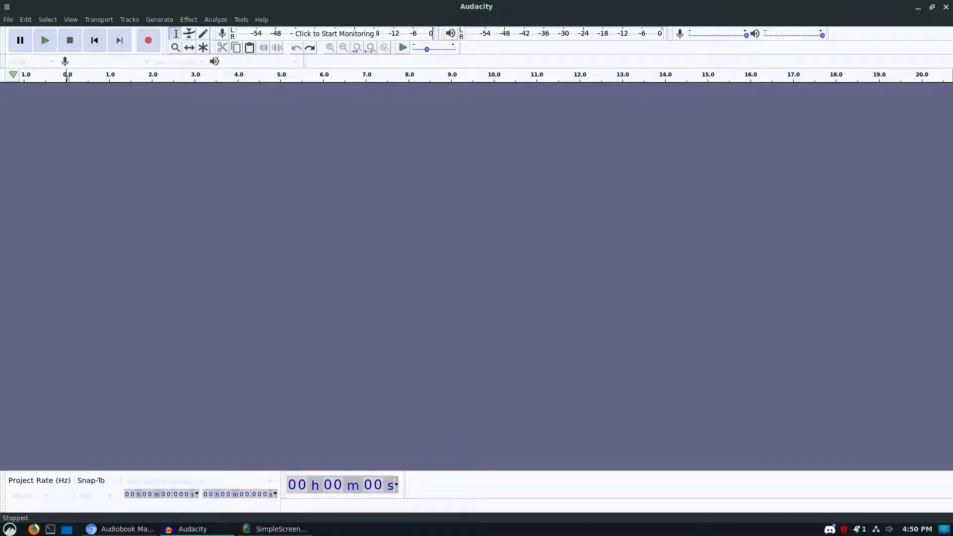
click(9, 19)
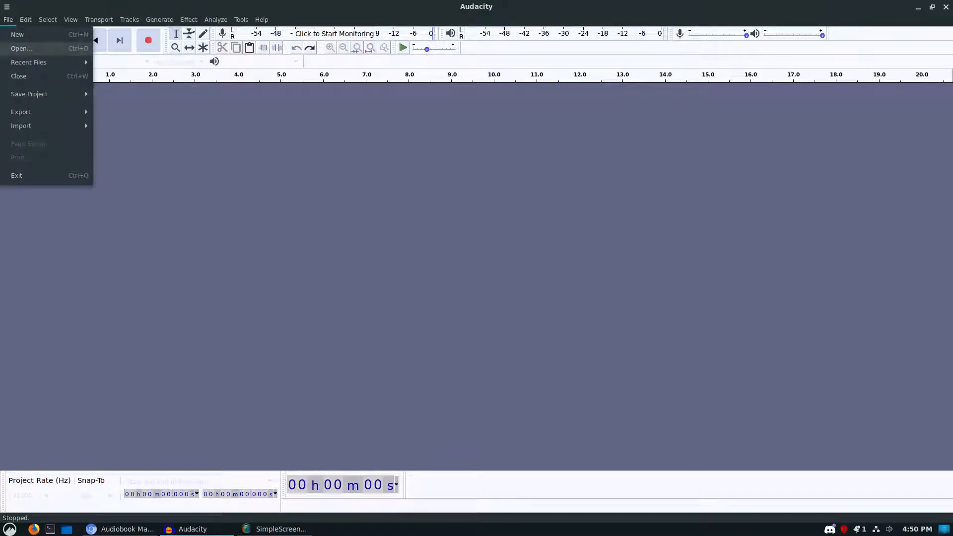
click(22, 49)
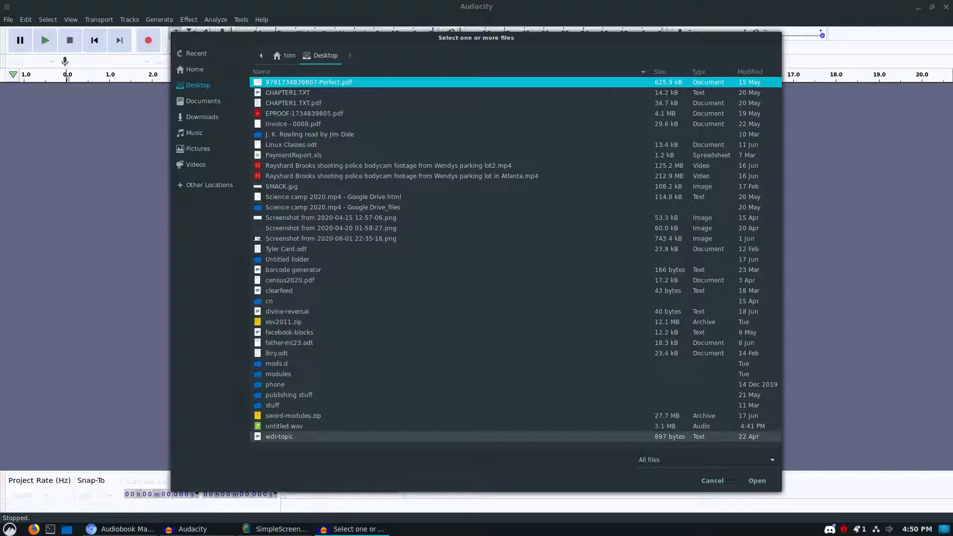
Step: Open untitled.wav and run ACX Check, which reports peak level and noise floor failing
click(755, 480)
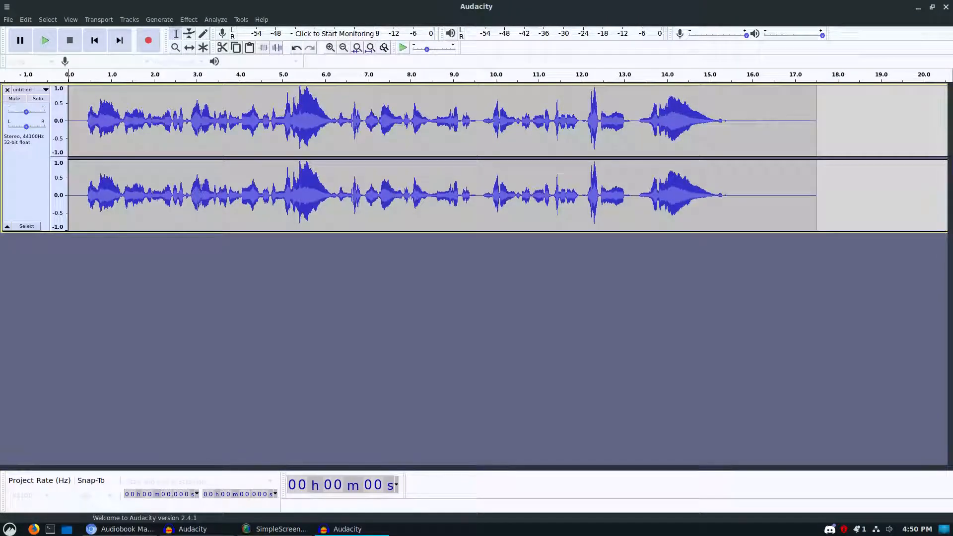
click(215, 20)
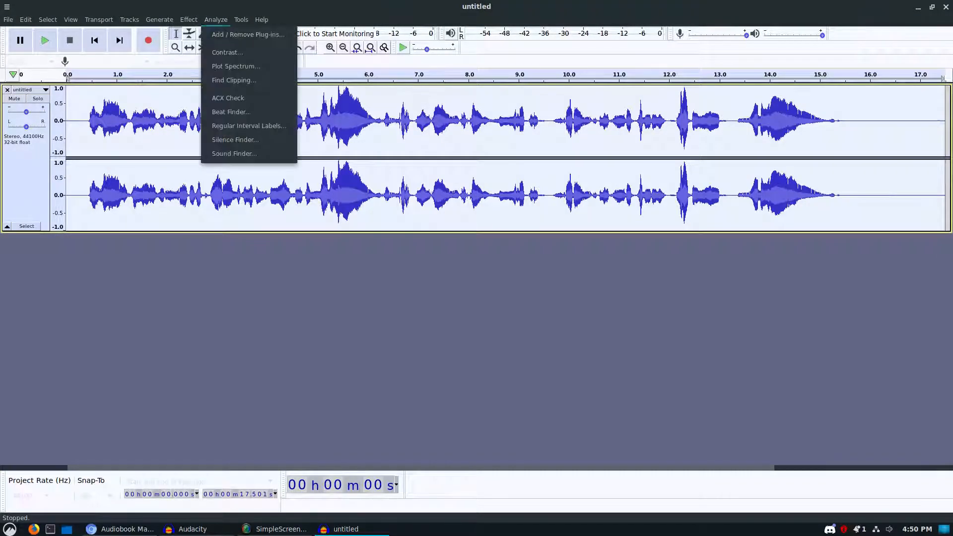
click(228, 97)
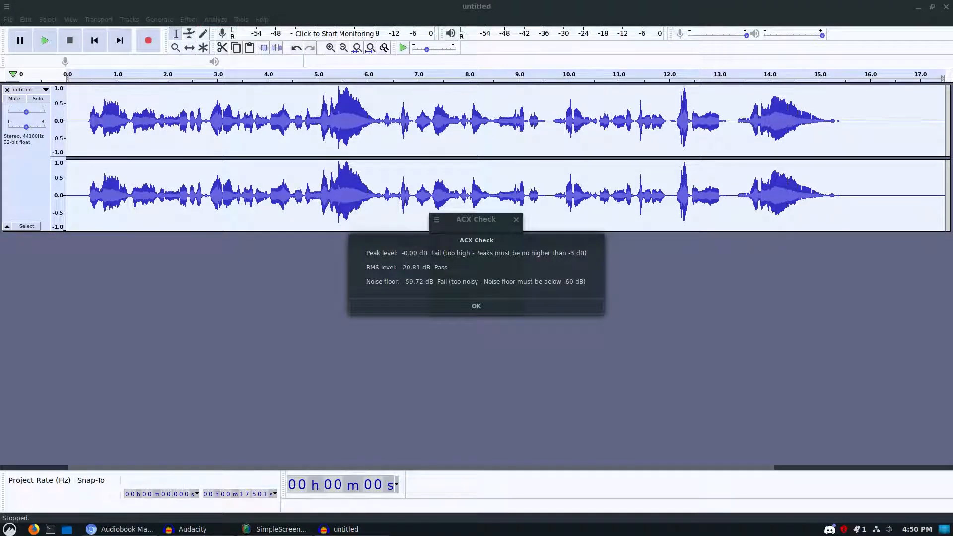
click(240, 20)
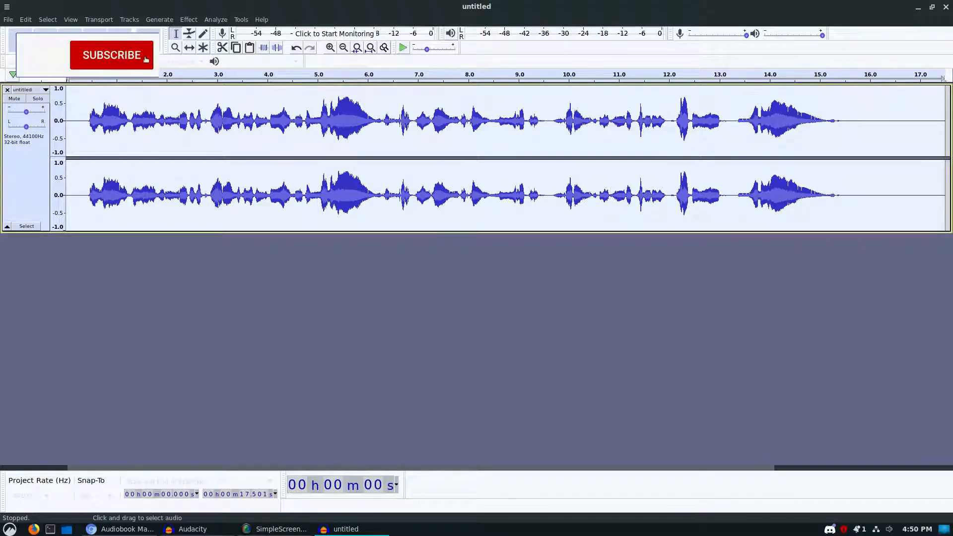
Step: Reopen the Analyze menu over the processed untitled recording to recheck it
click(112, 54)
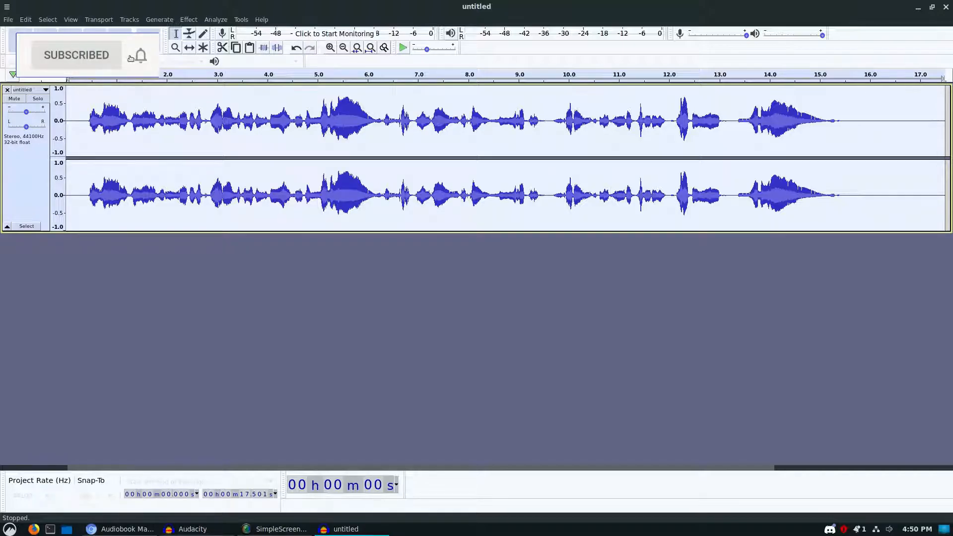
click(215, 20)
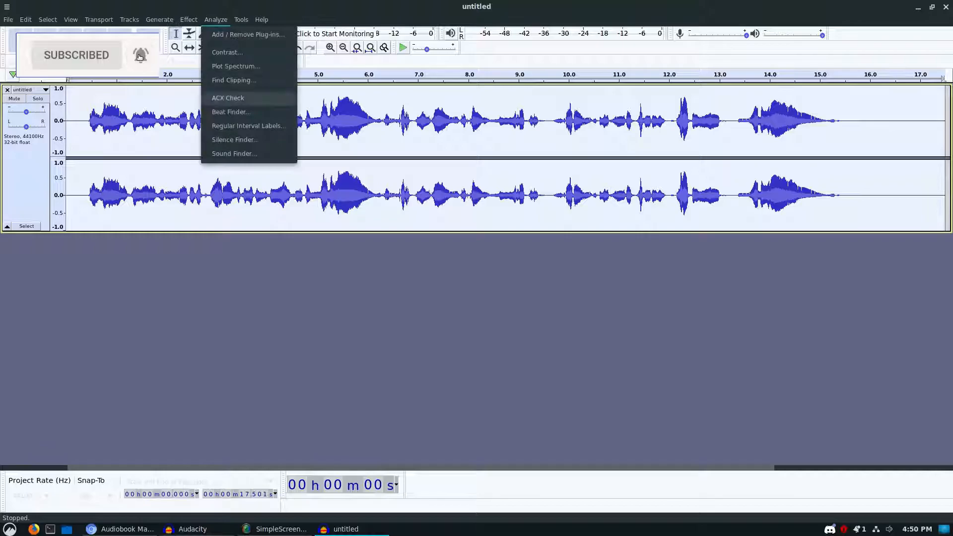